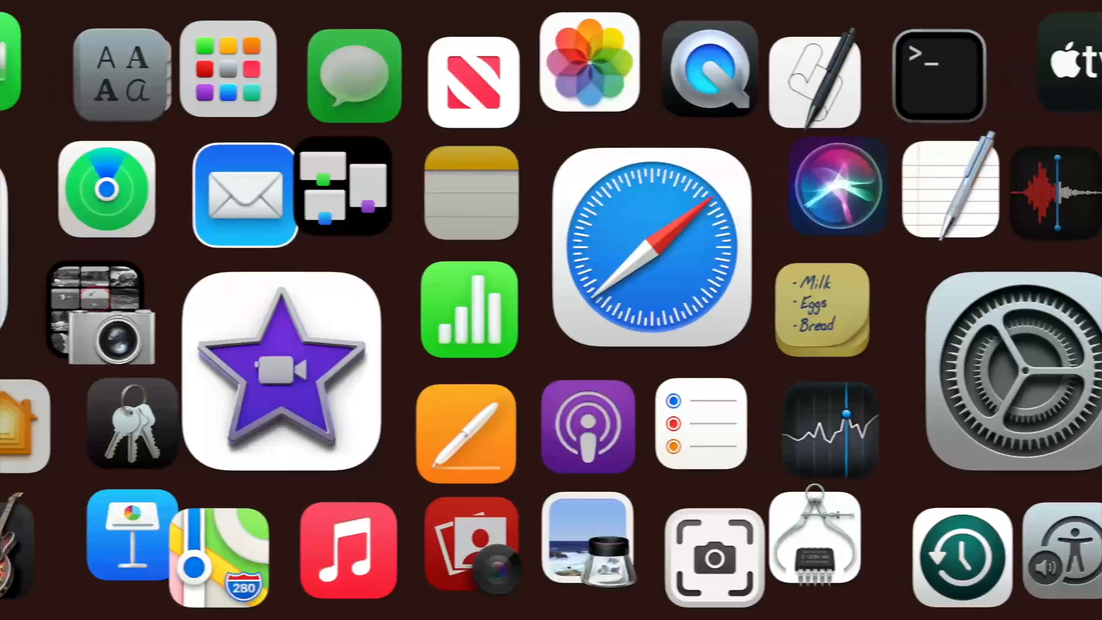
Open iMovie's Projects list, showing the empty 'PIP Crop' project.
click(282, 373)
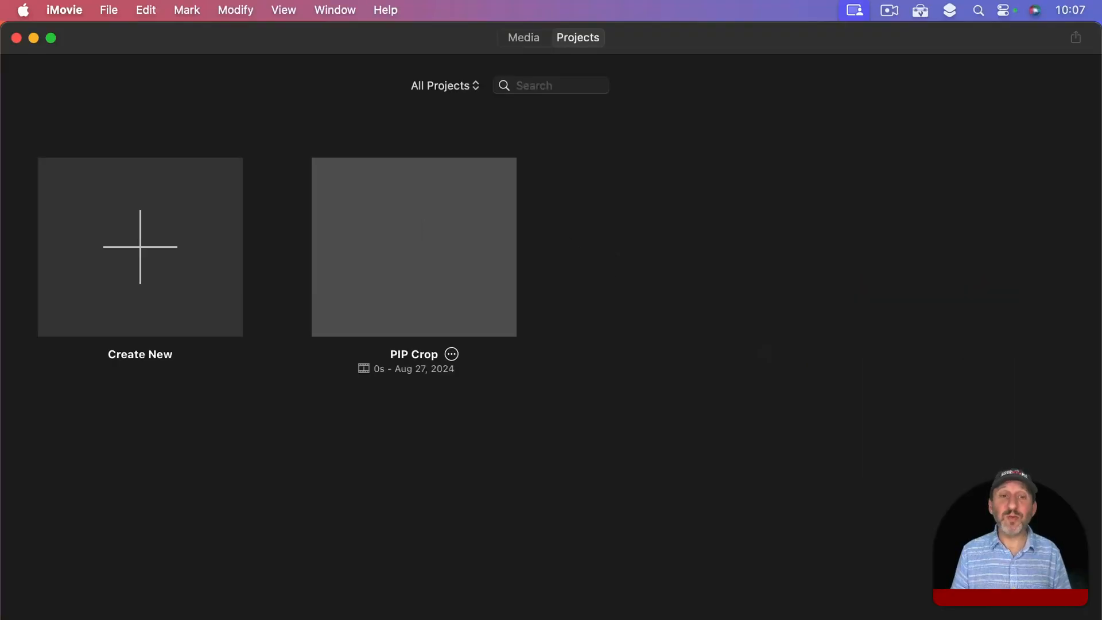
Open PIP Crop, filter the Photos library to videos, and pick the flag-field clip.
double_click(413, 246)
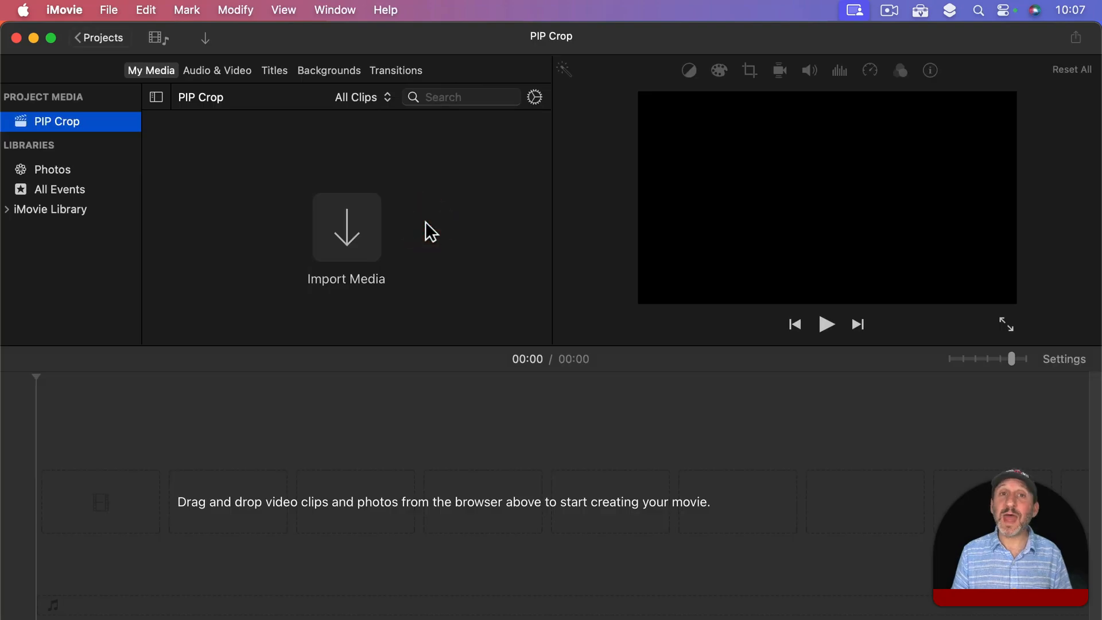
mouse_move(49, 175)
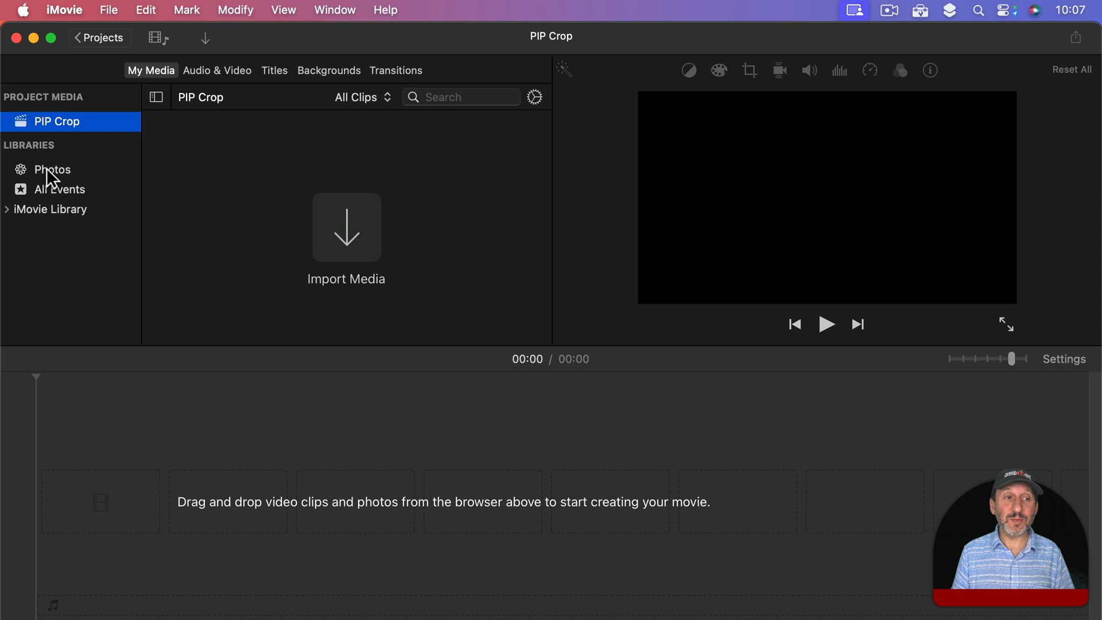
click(52, 169)
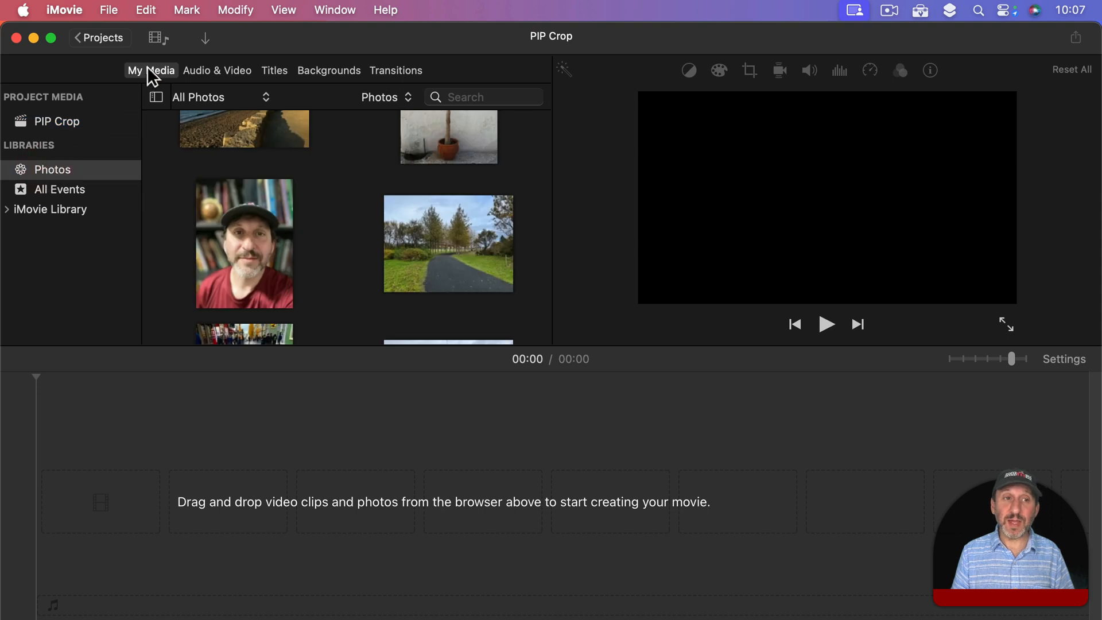
click(197, 97)
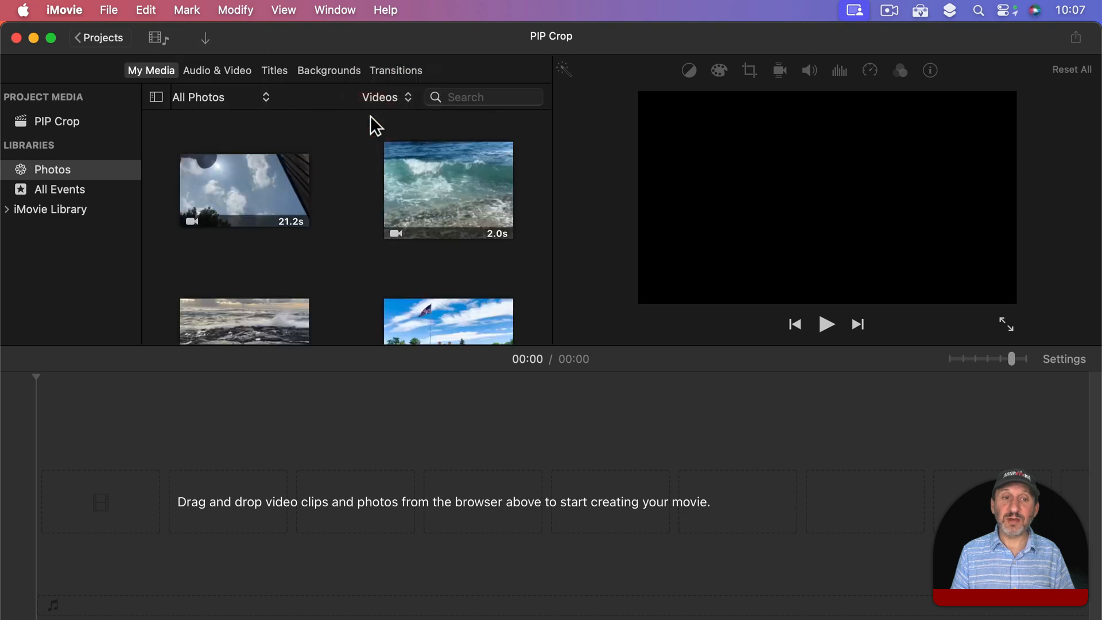
click(448, 263)
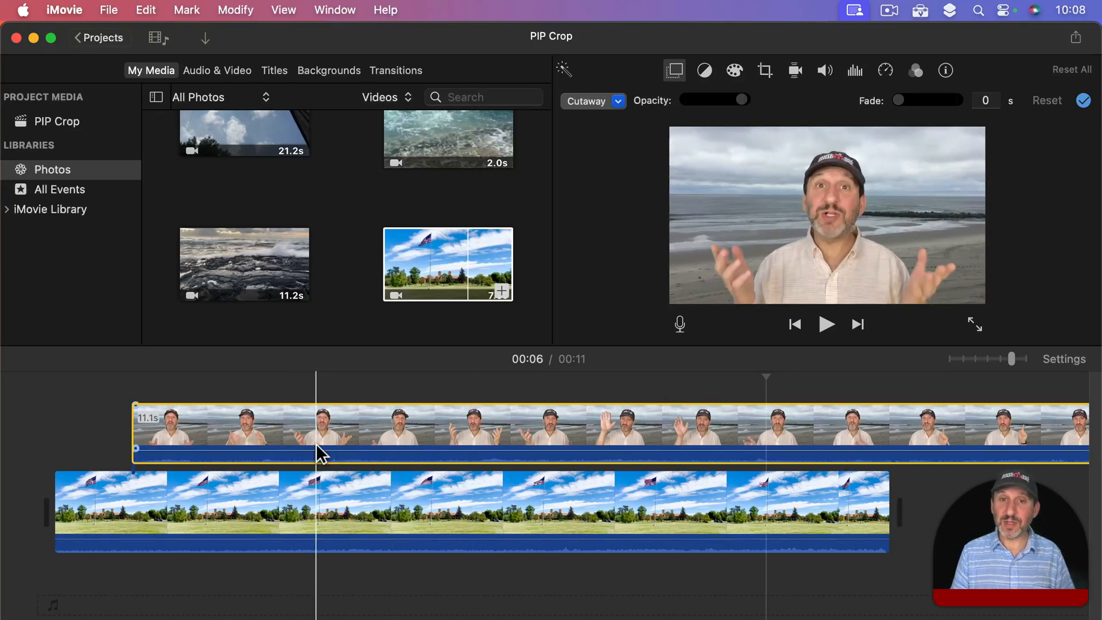
Set the beach clip to Picture in Picture, shrink it and place it top right.
click(592, 100)
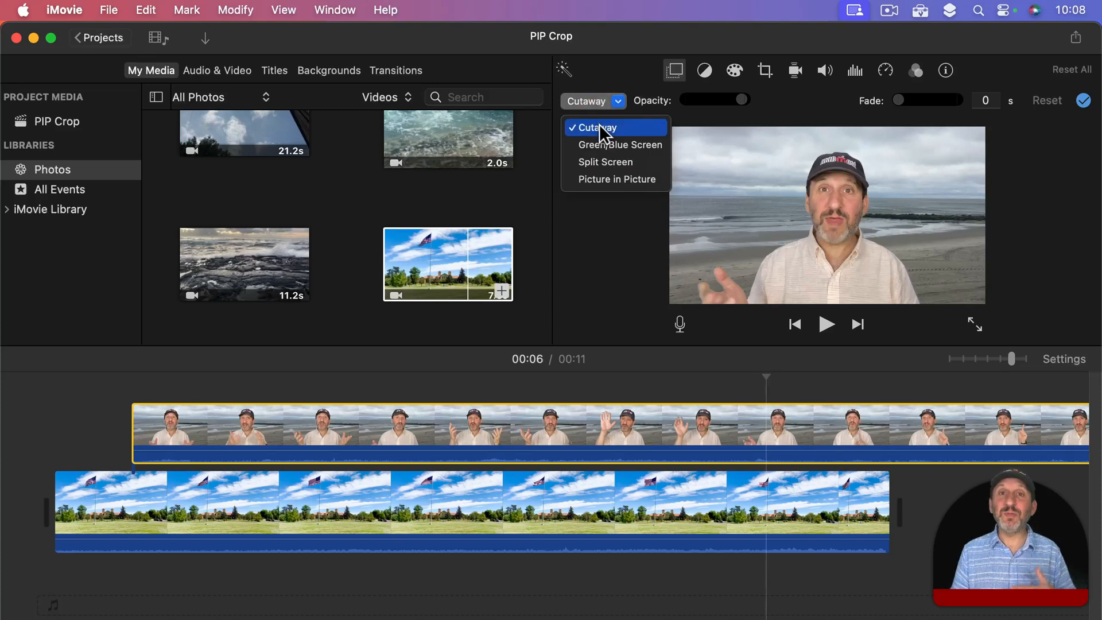
mouse_move(608, 179)
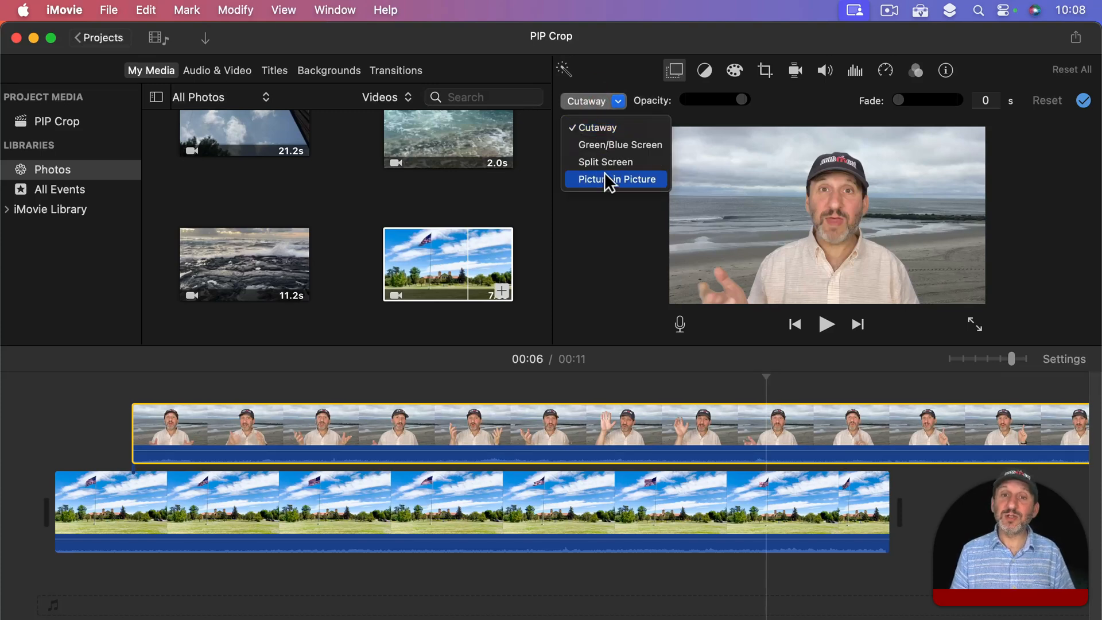
click(615, 178)
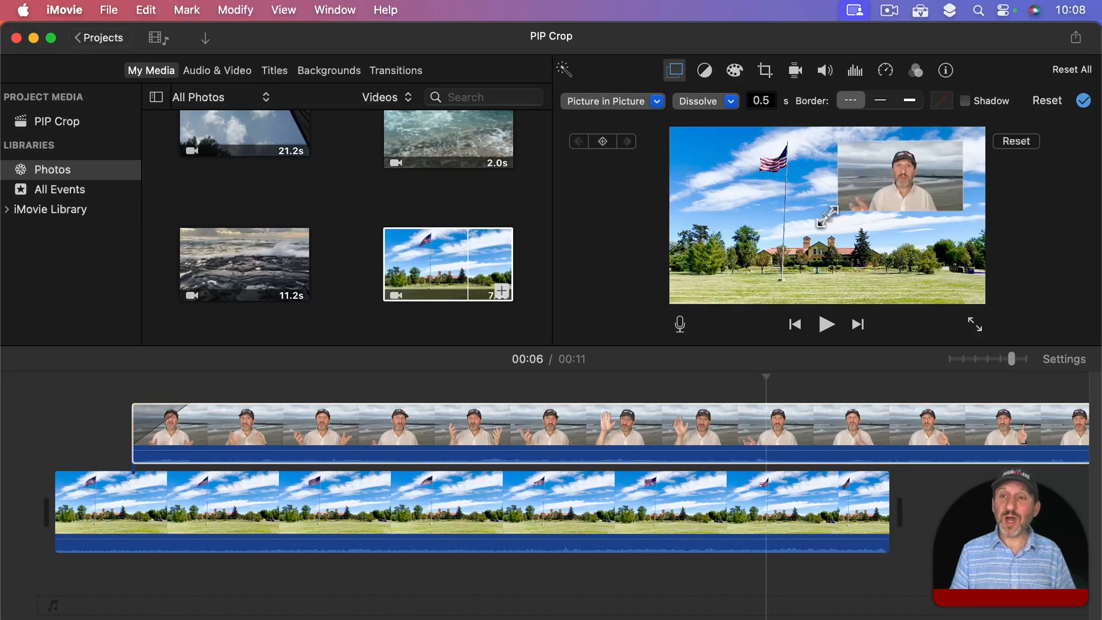
drag(908, 175, 856, 185)
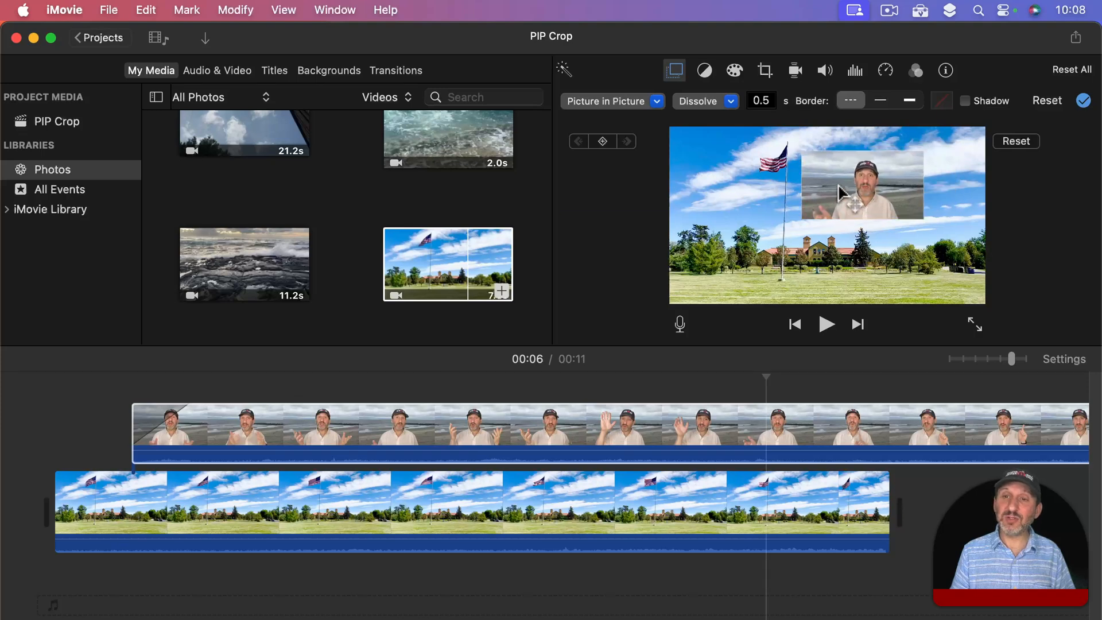
drag(858, 185, 912, 164)
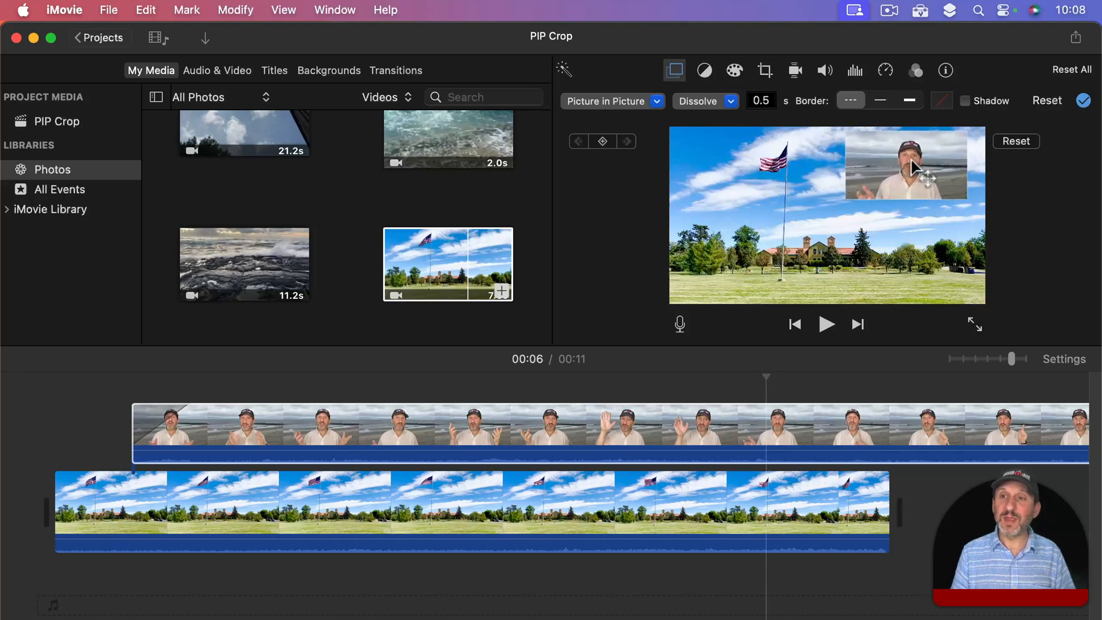
click(912, 164)
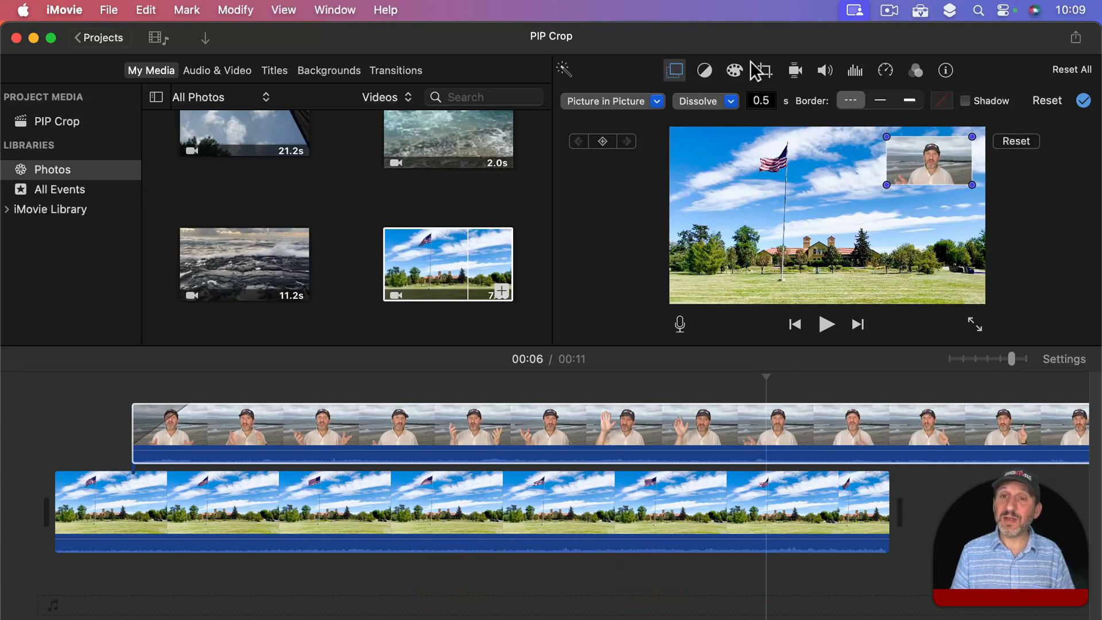
Apply Crop to Fill to the beach clip, framing tightly around the speaker.
click(760, 69)
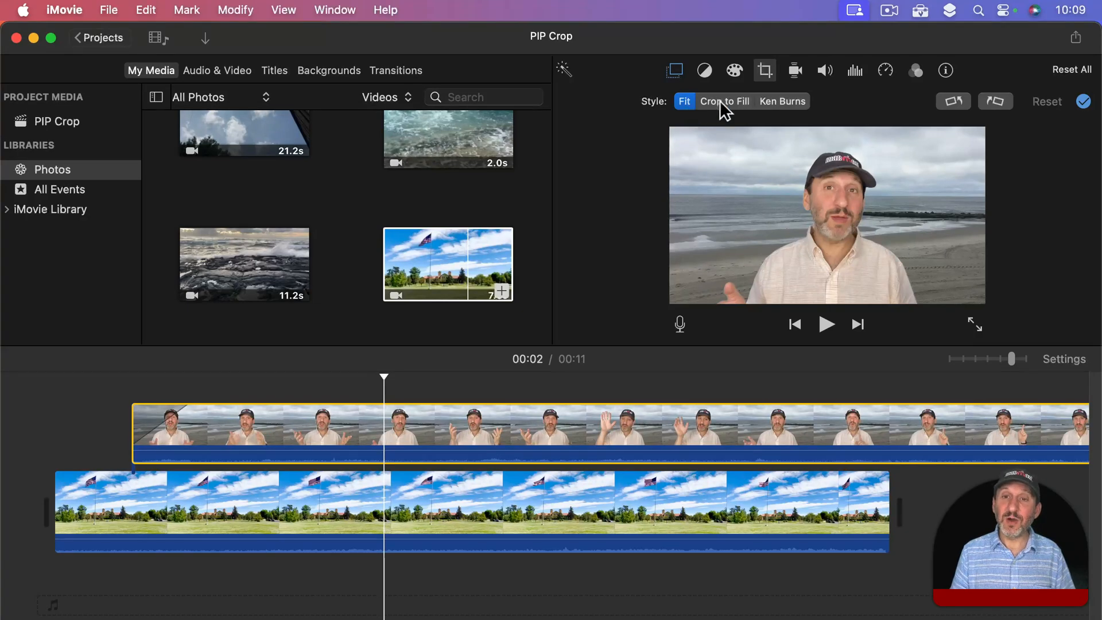
click(724, 101)
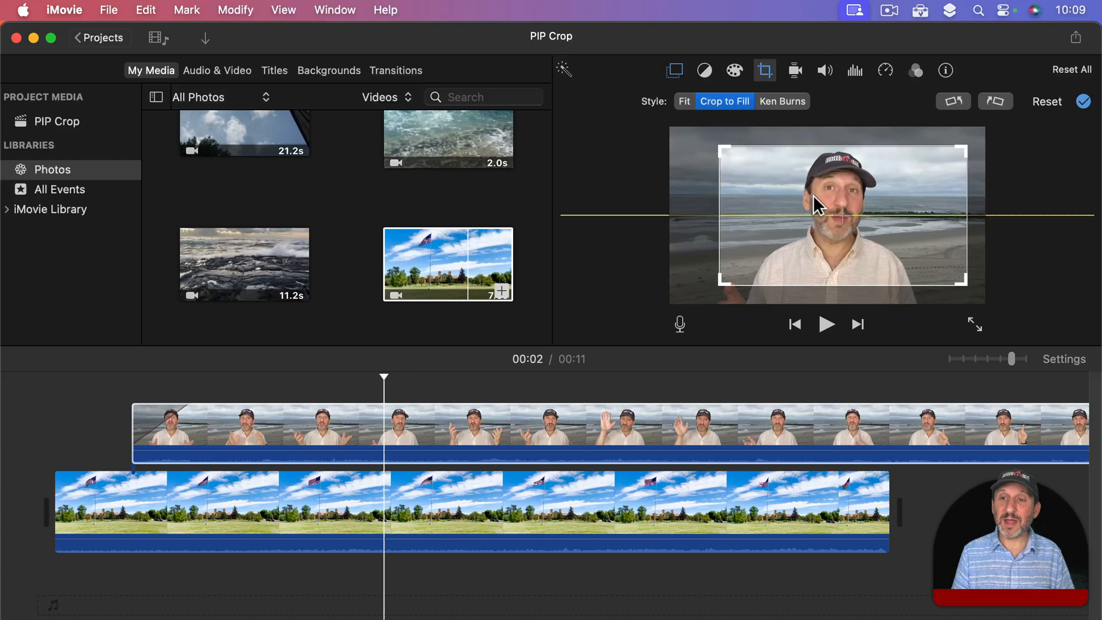
drag(815, 204, 716, 144)
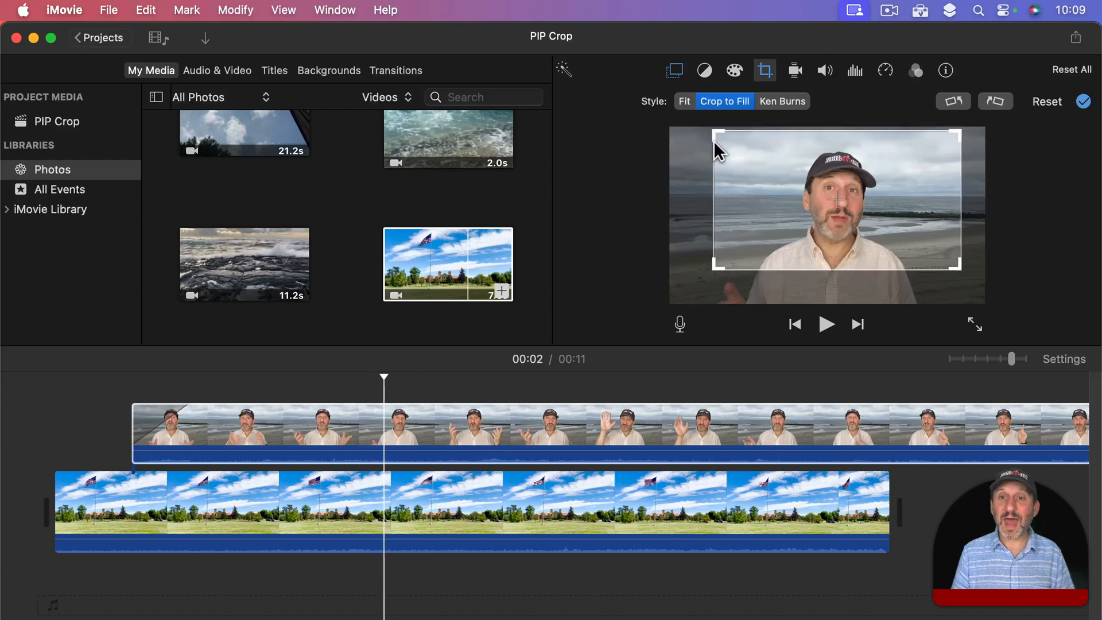
mouse_move(735, 267)
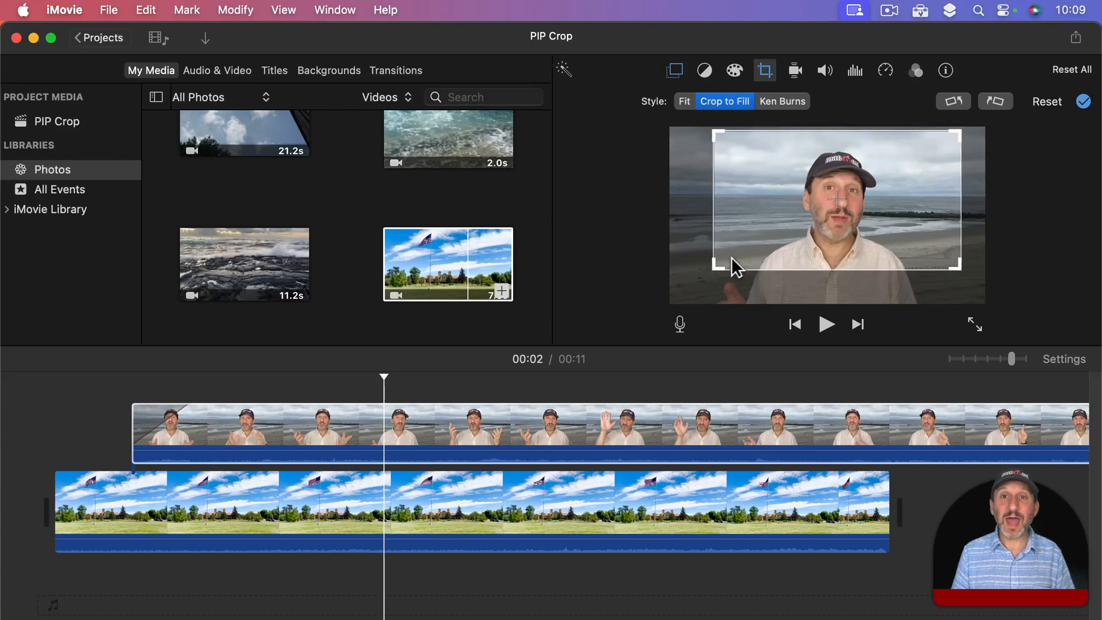
click(781, 101)
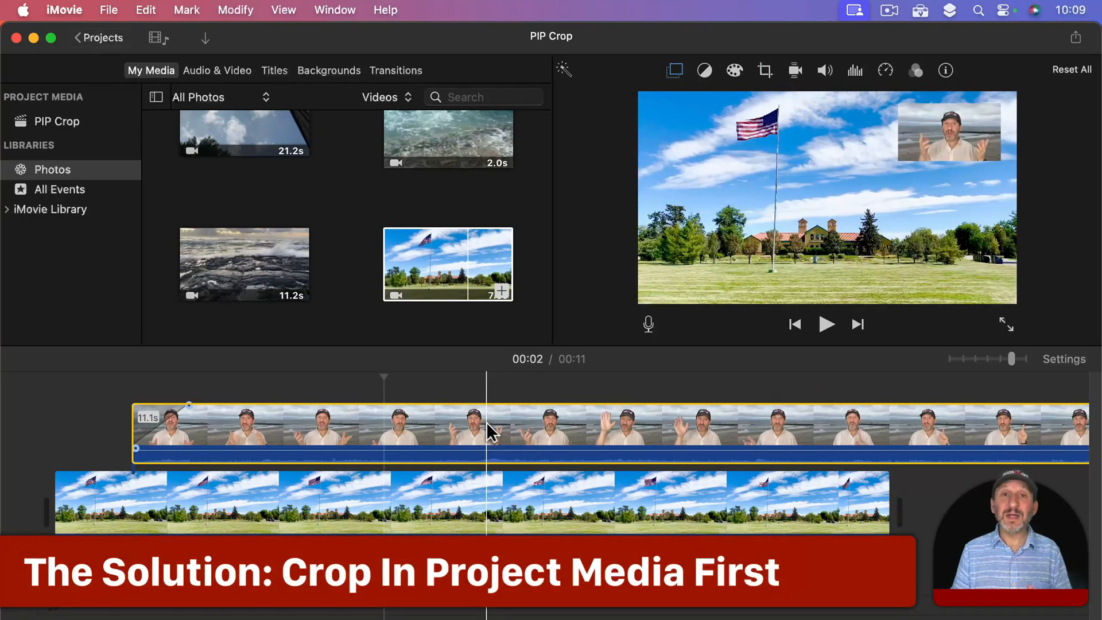
Import the flag-field video from Photos into the PIP Crop project media.
click(56, 121)
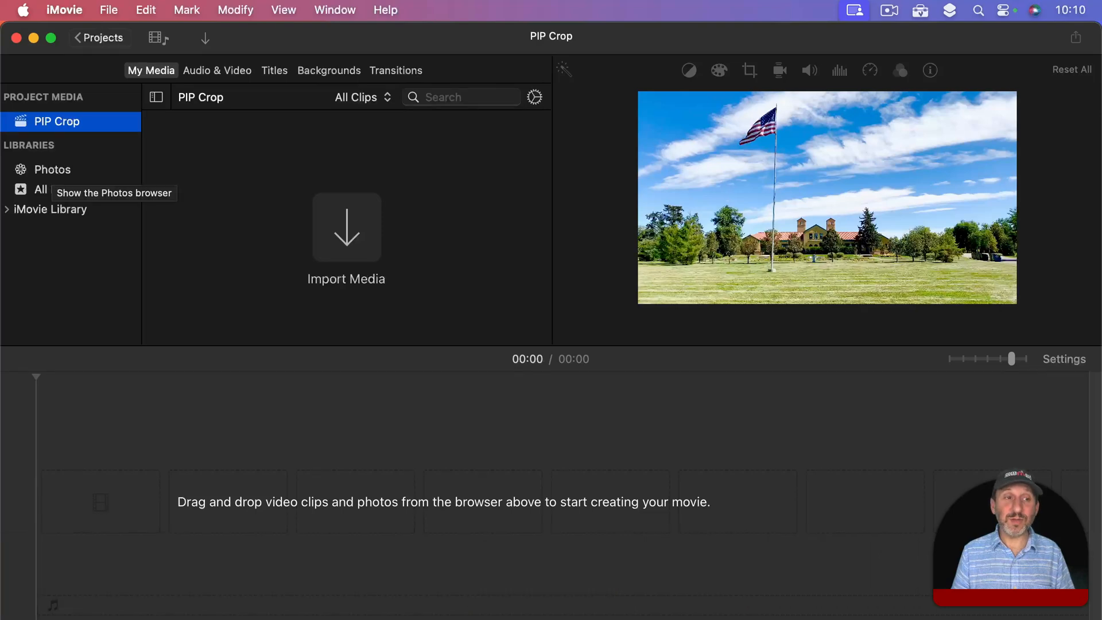
click(52, 169)
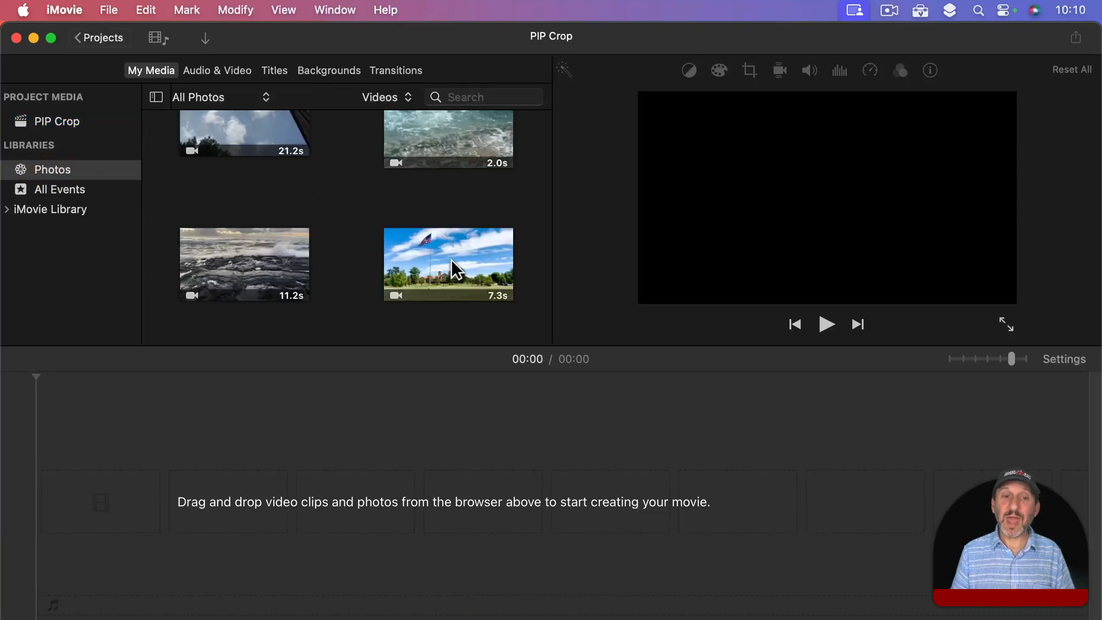
click(448, 263)
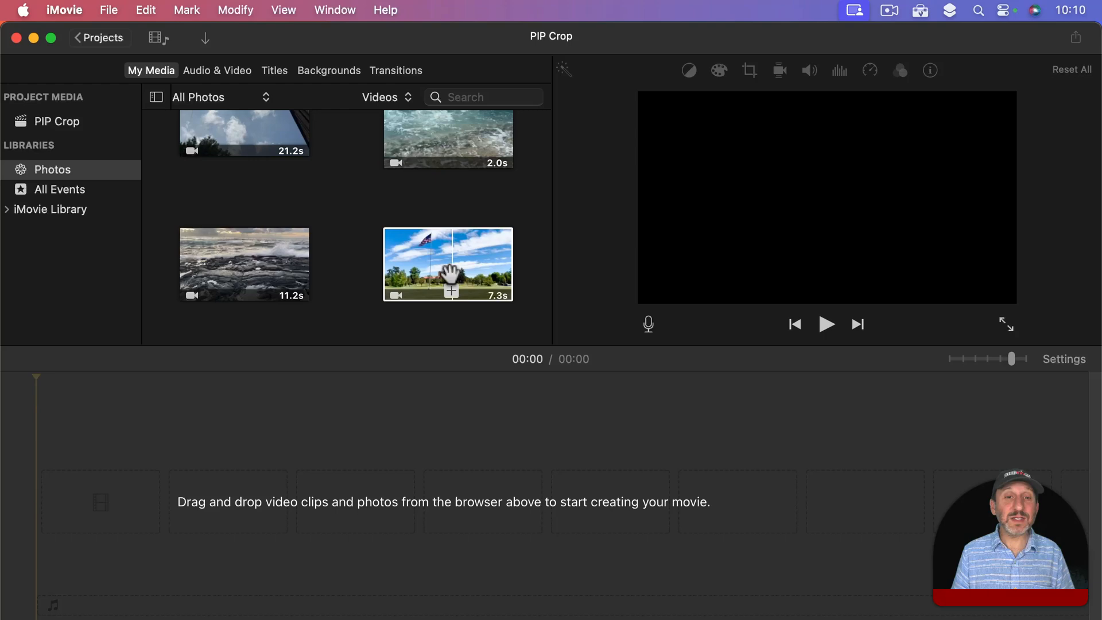
click(448, 264)
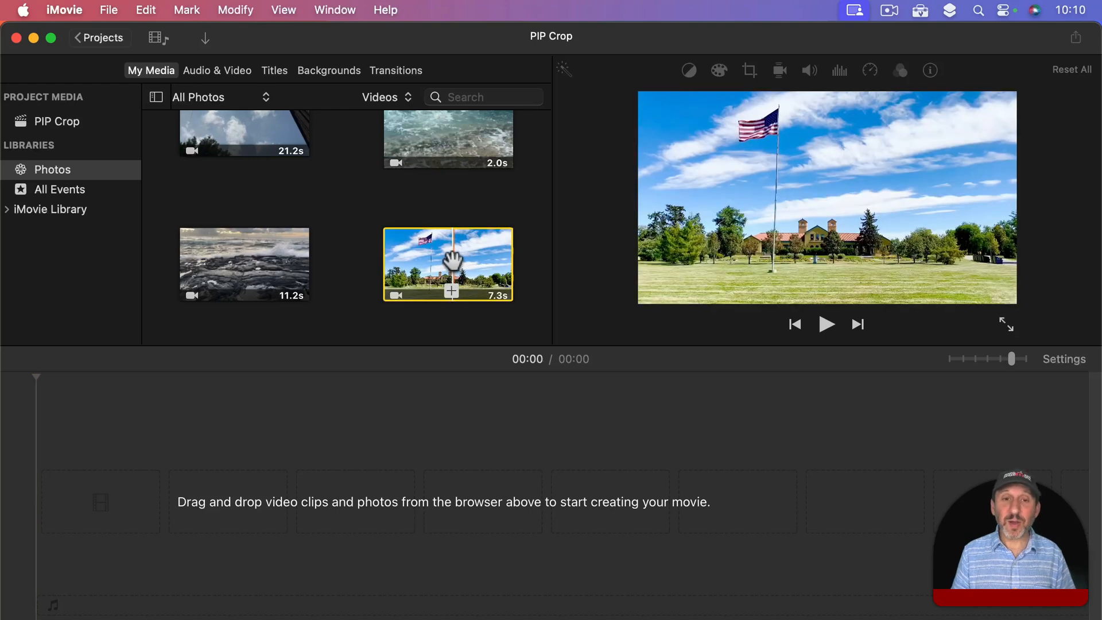
click(57, 122)
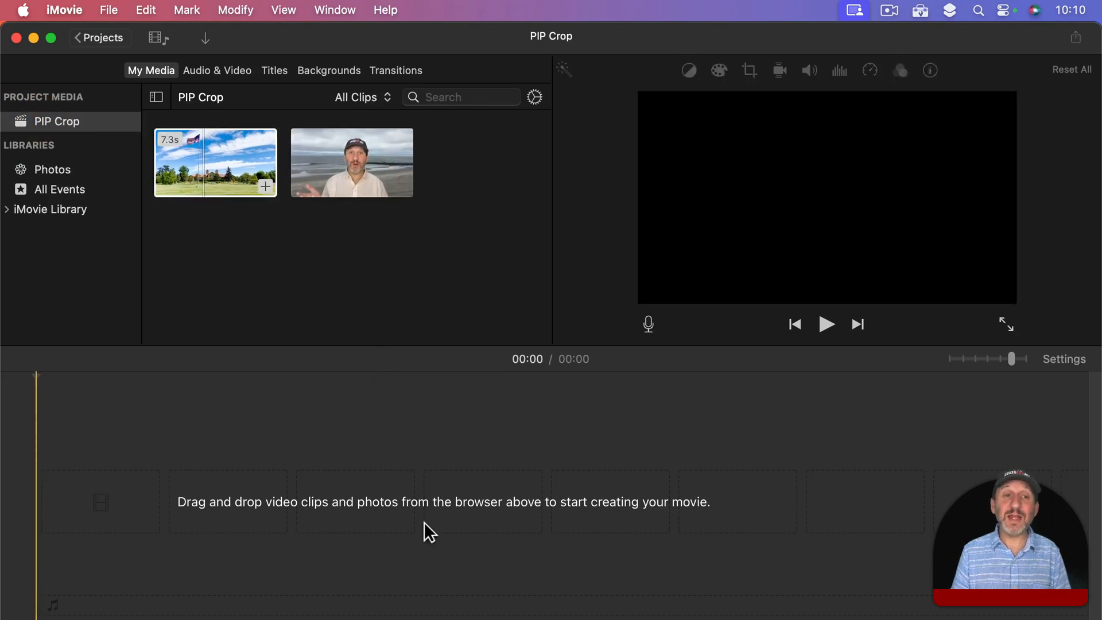
Select the beach clip and add the flag-field video to the empty timeline.
click(216, 163)
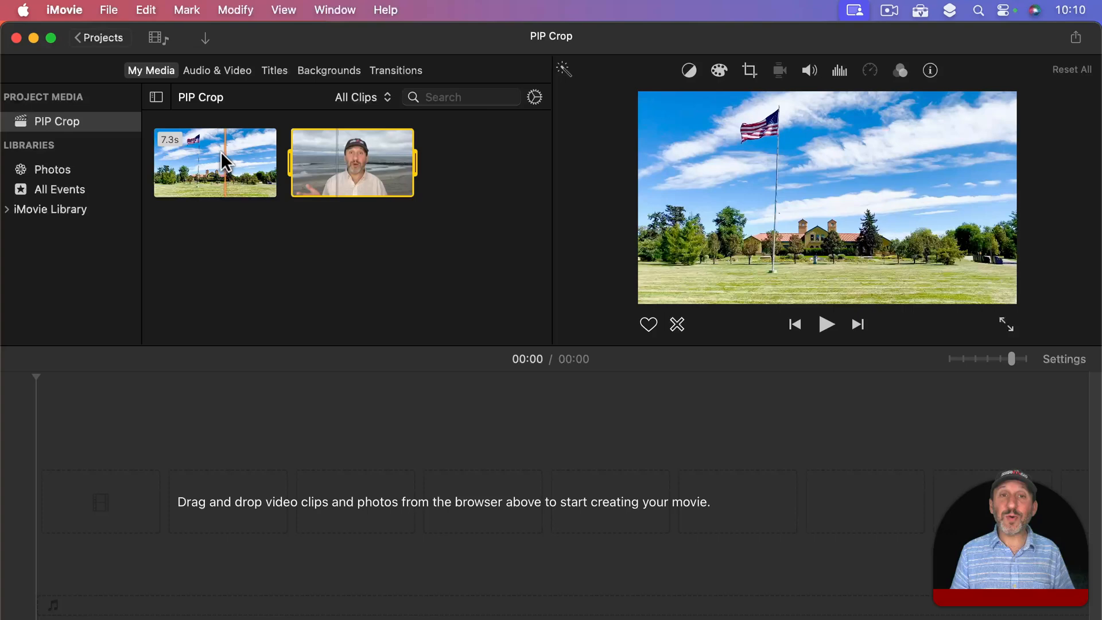
click(351, 162)
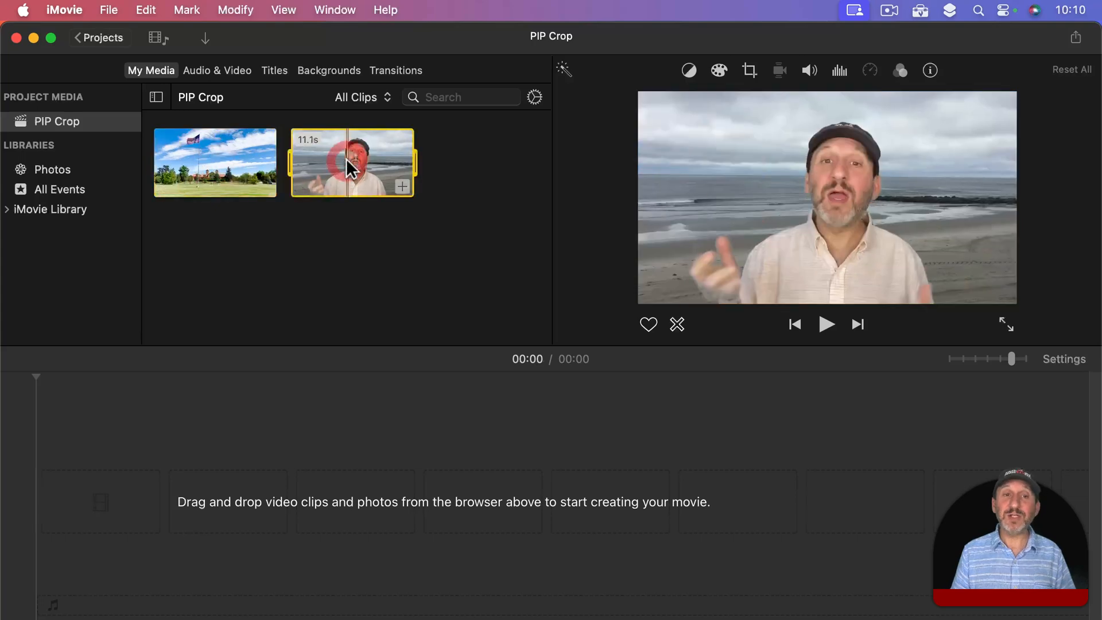
click(215, 162)
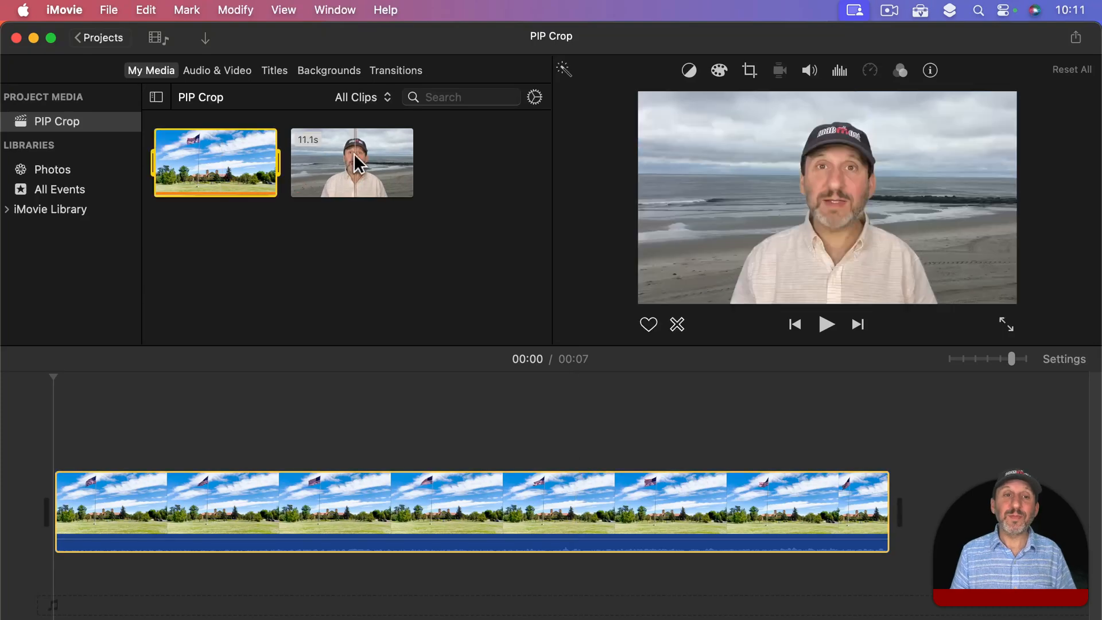
click(351, 162)
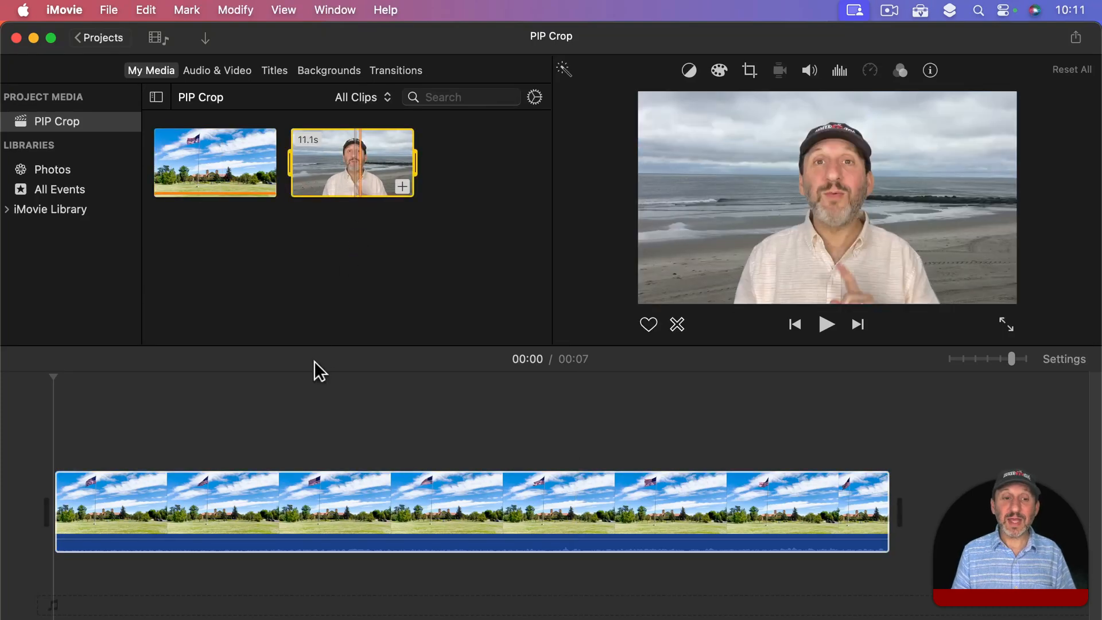
click(375, 510)
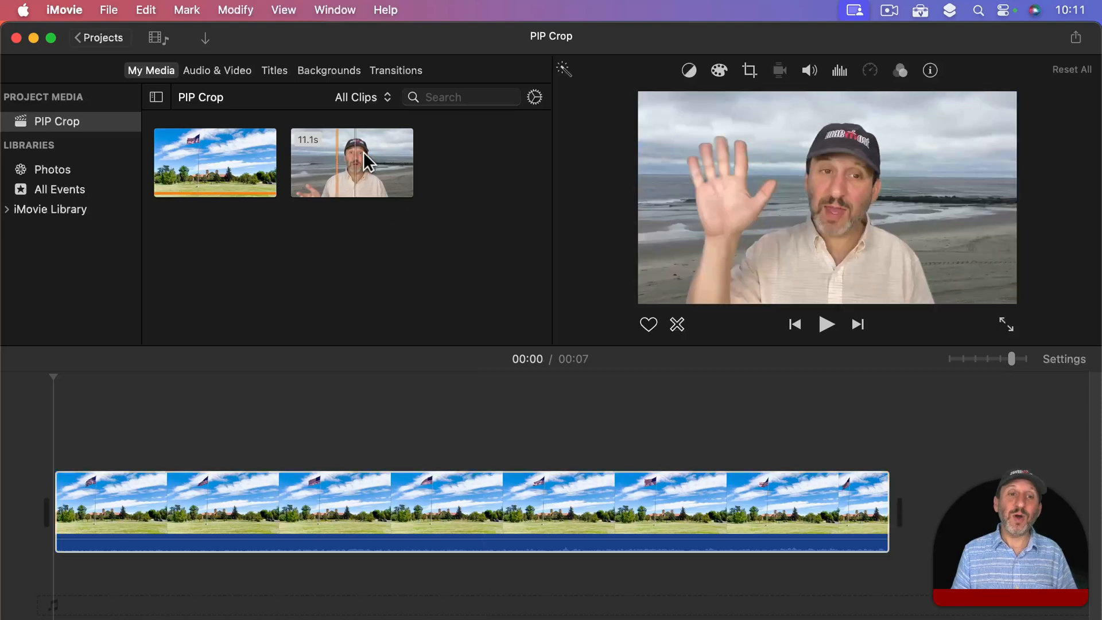
click(351, 162)
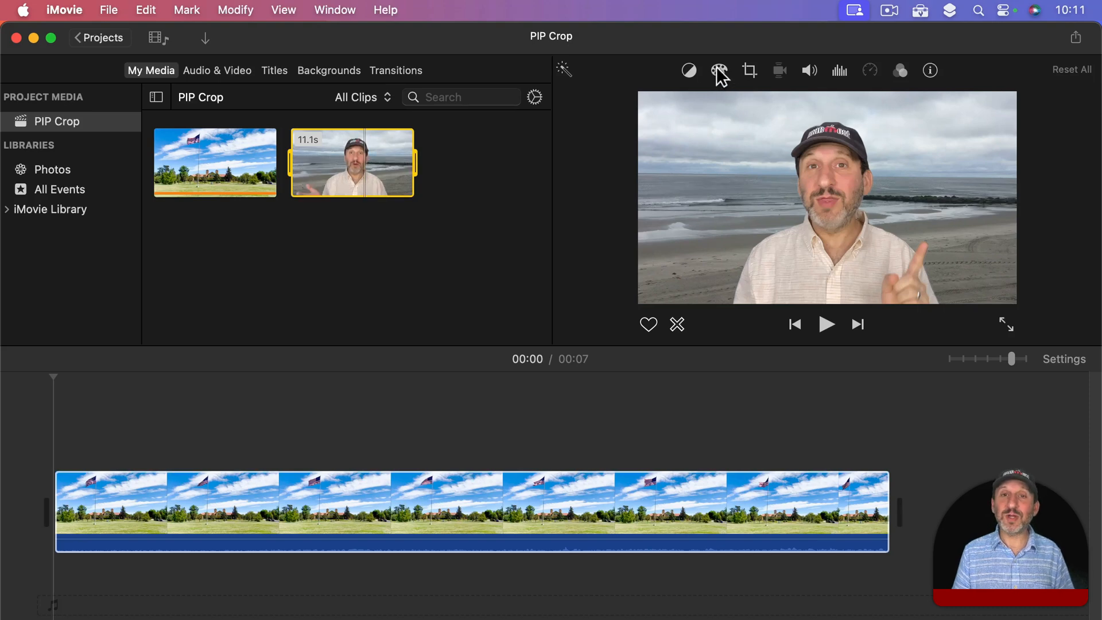
mouse_move(748, 70)
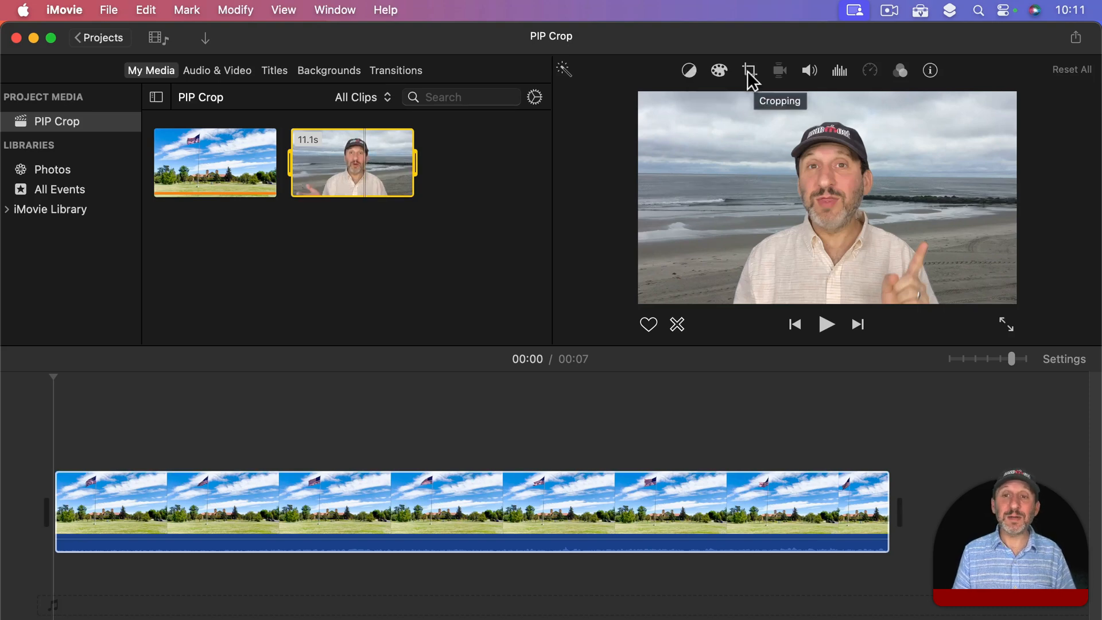
Crop the beach clip by pulling the left edge in around the speaker.
click(748, 70)
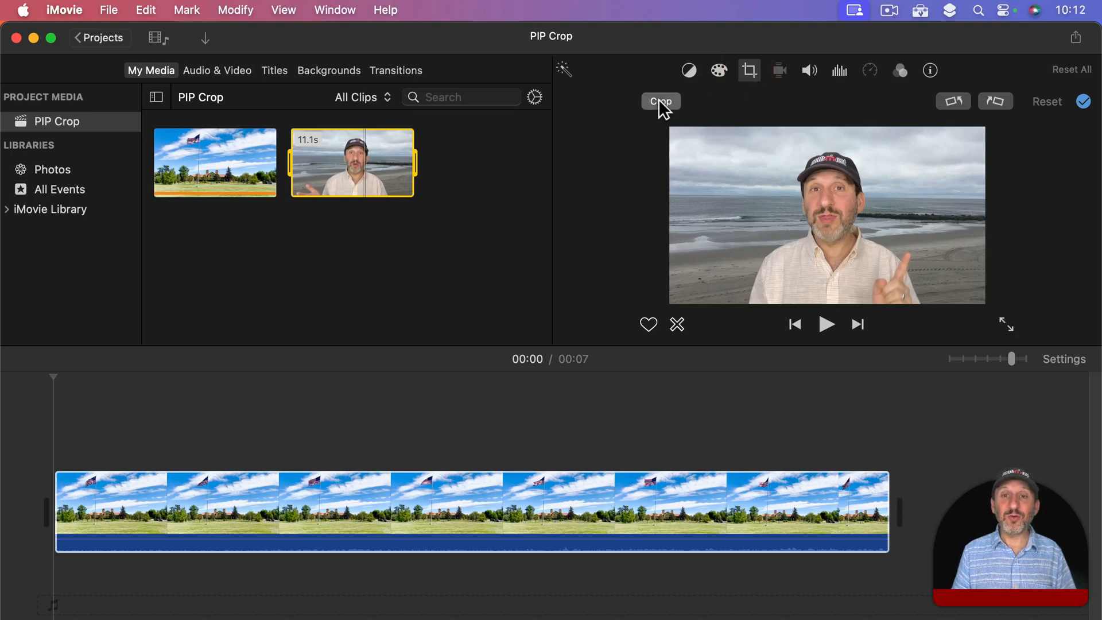
click(659, 101)
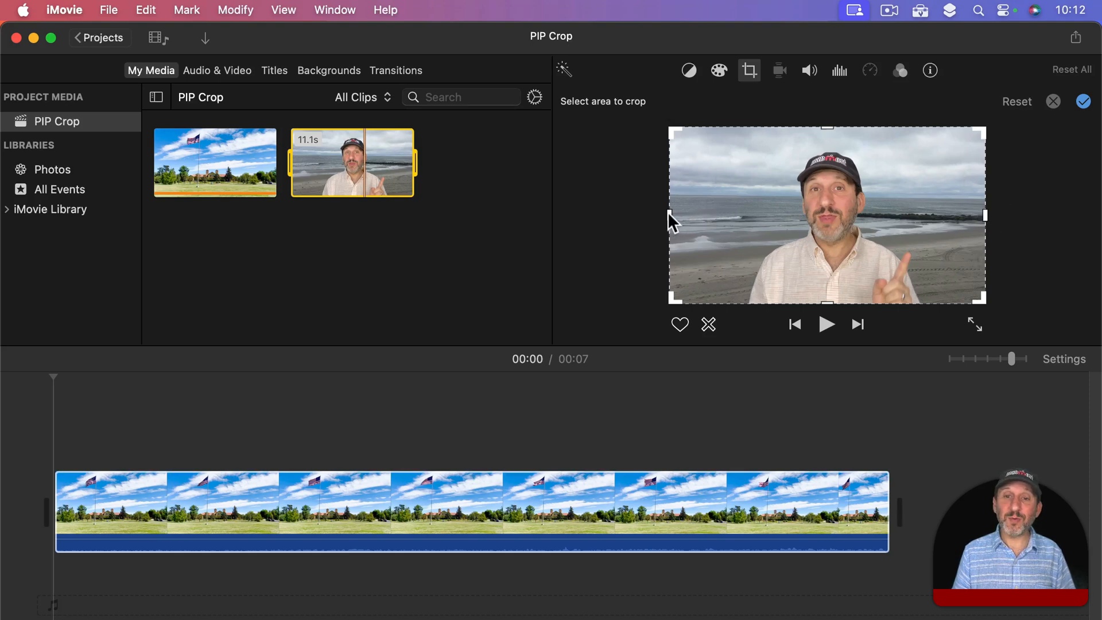
drag(667, 216, 738, 216)
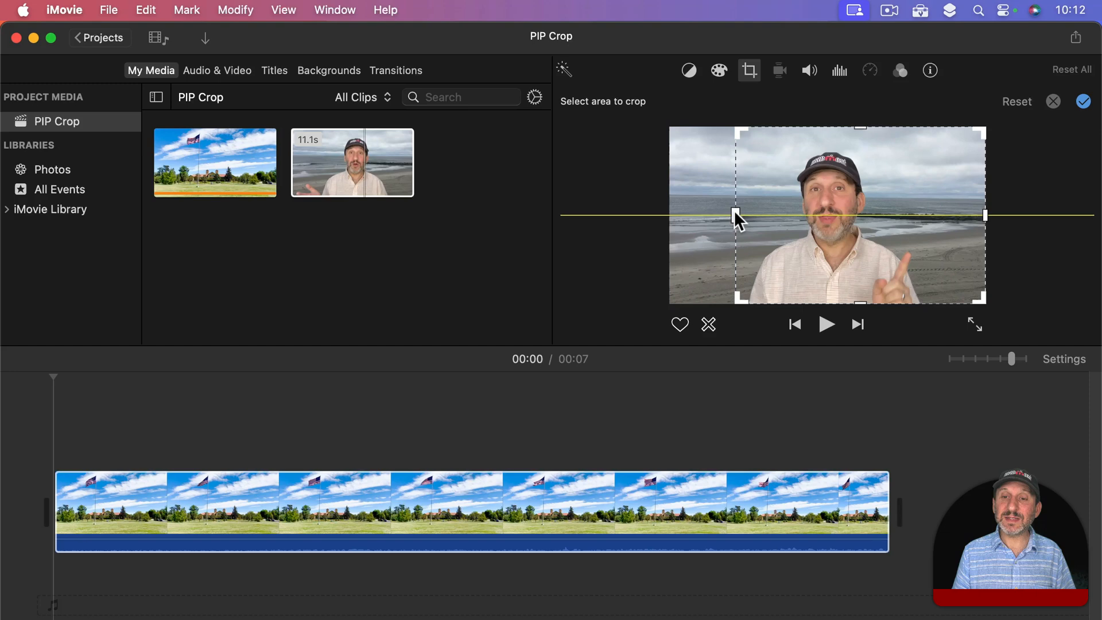
drag(738, 215, 738, 215)
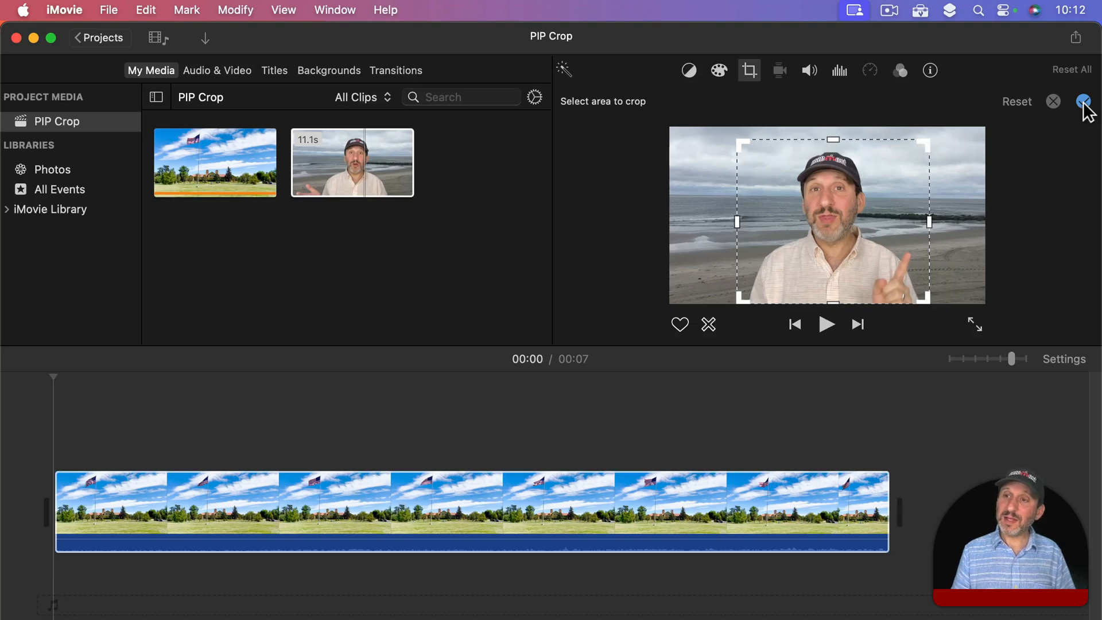
click(1084, 101)
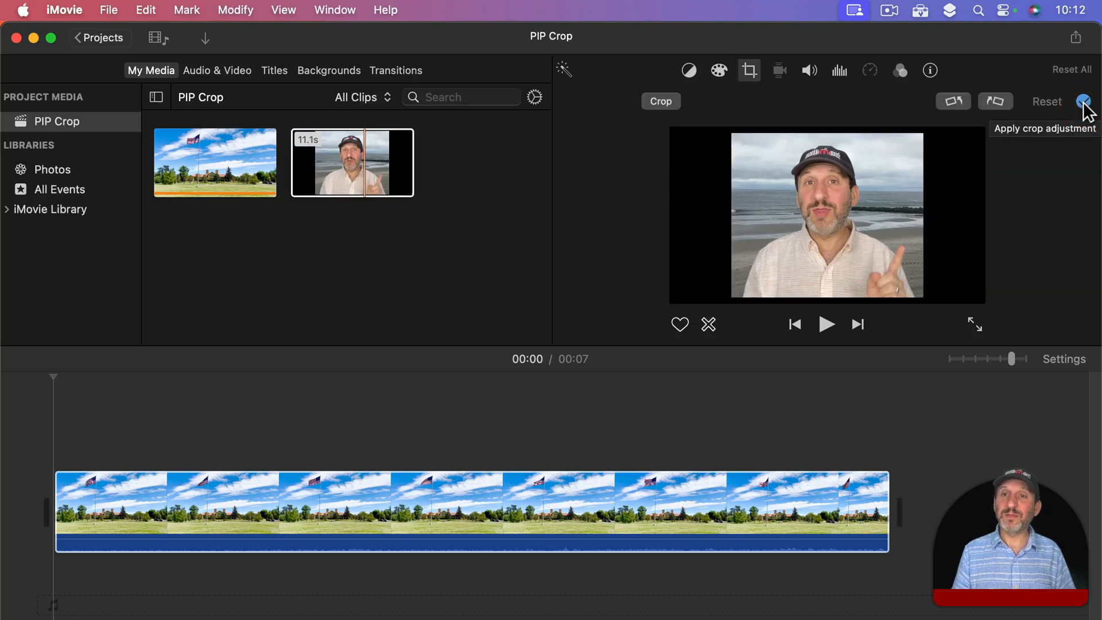
click(1084, 101)
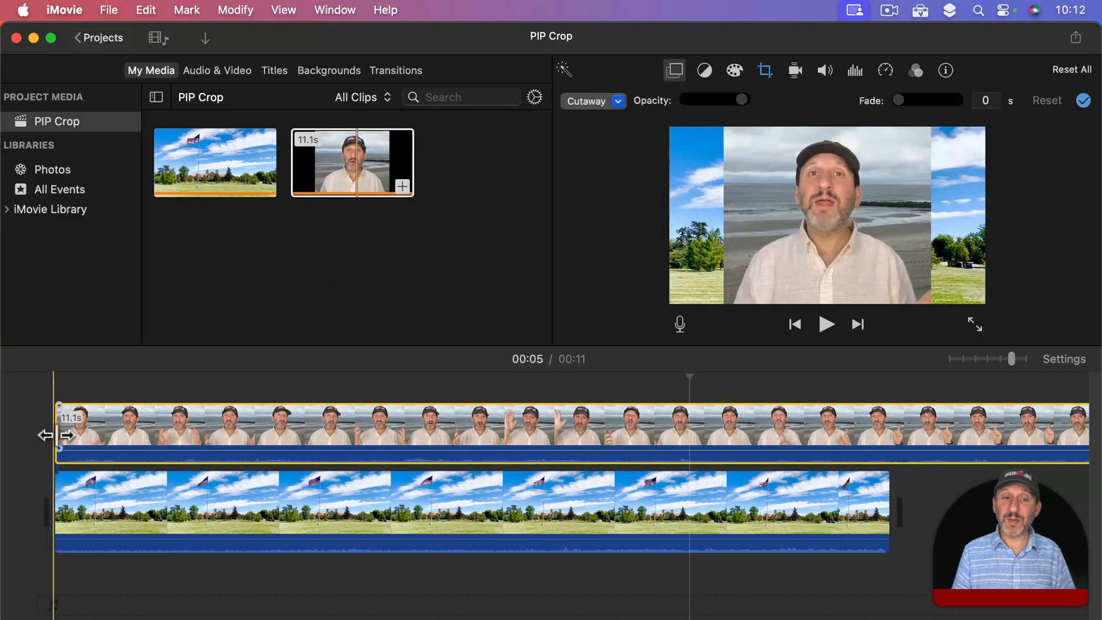
Set the beach overlay to Picture in Picture and move the inset top right.
click(592, 101)
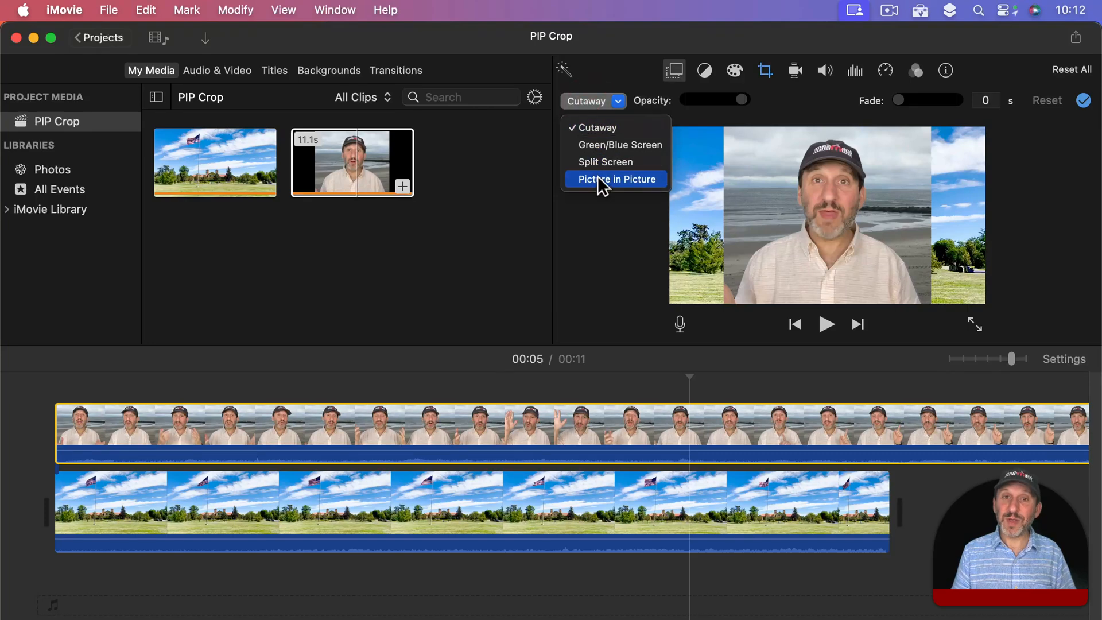
click(617, 179)
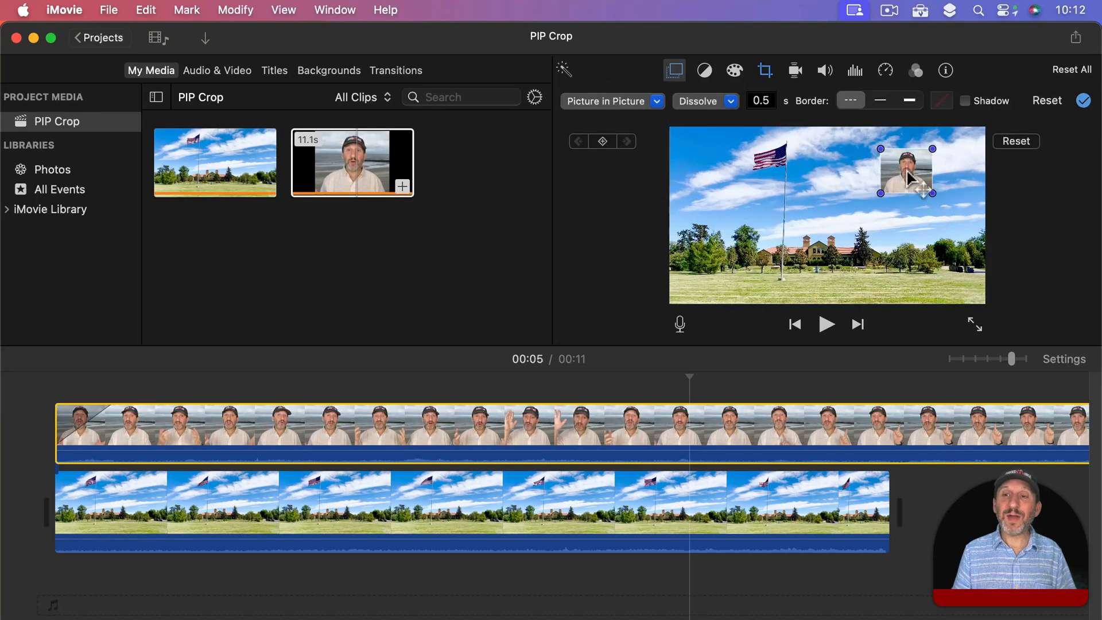
drag(905, 175, 930, 165)
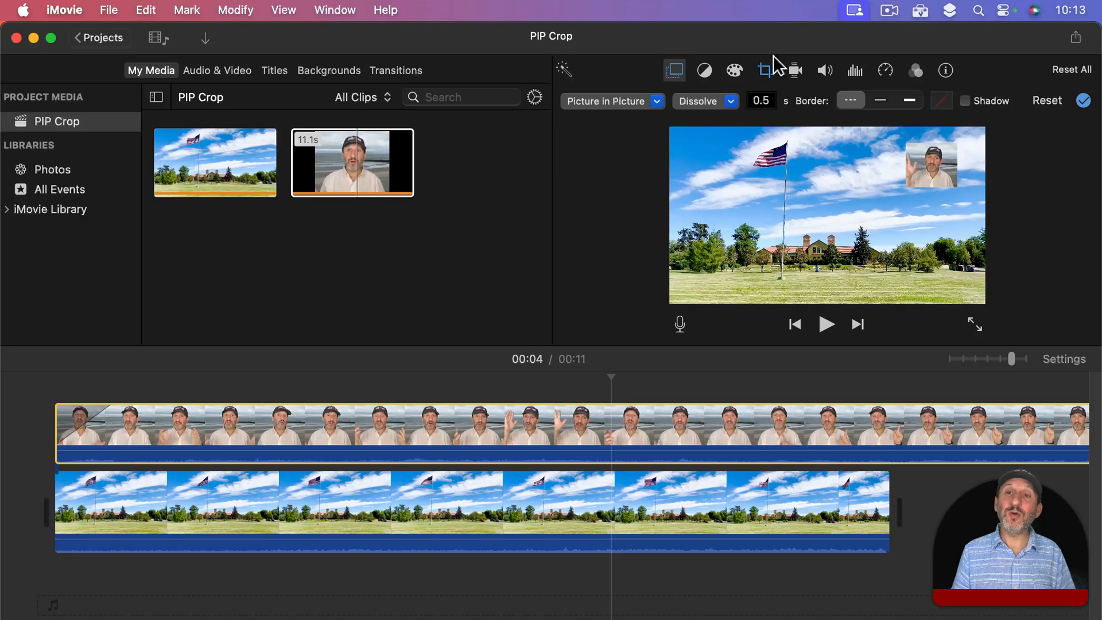
click(764, 70)
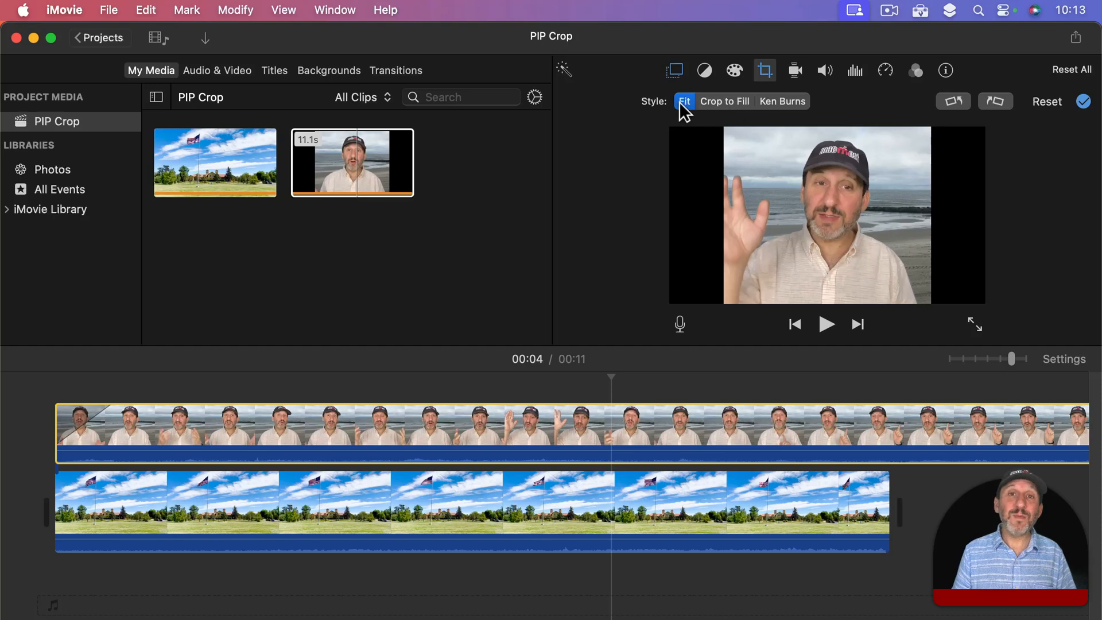
mouse_move(683, 101)
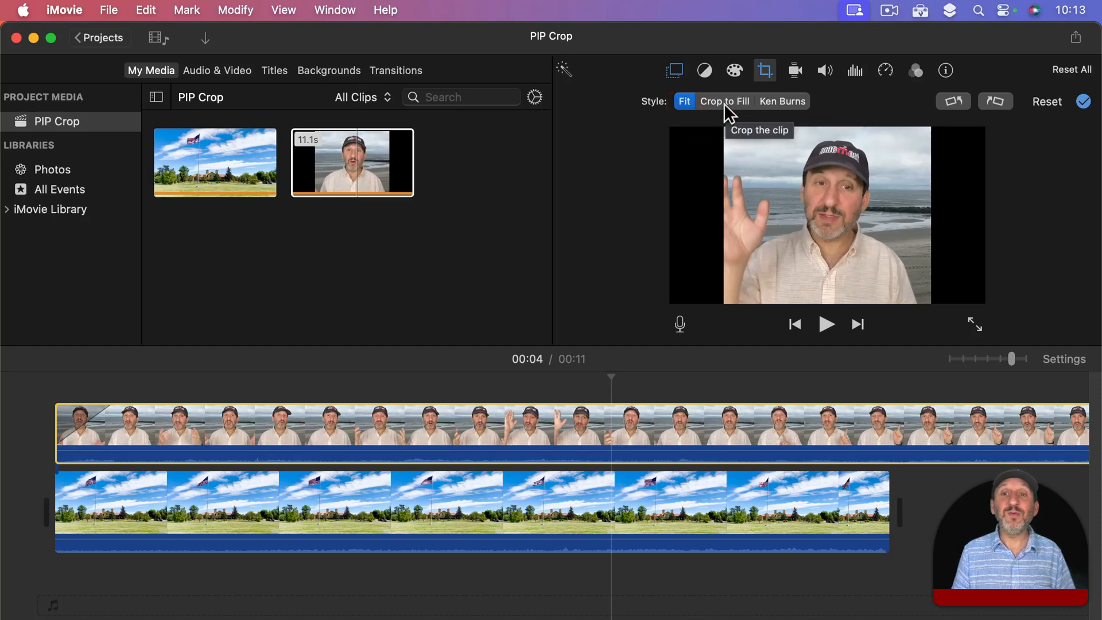
Switch the overlay clip's cropping mode to Crop to Fill.
click(724, 101)
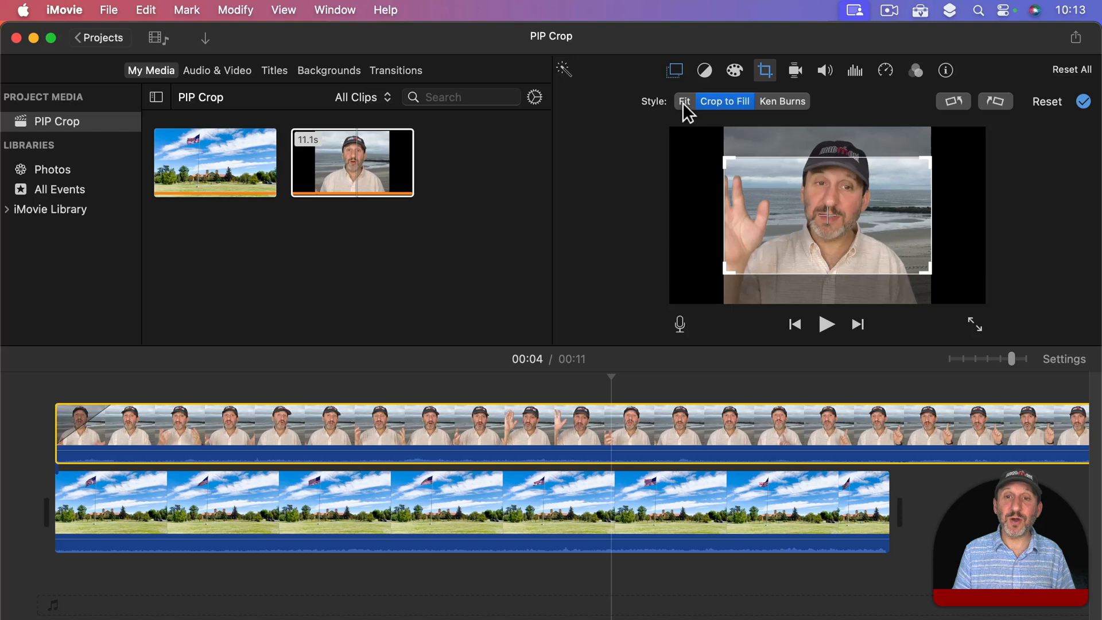
mouse_move(683, 101)
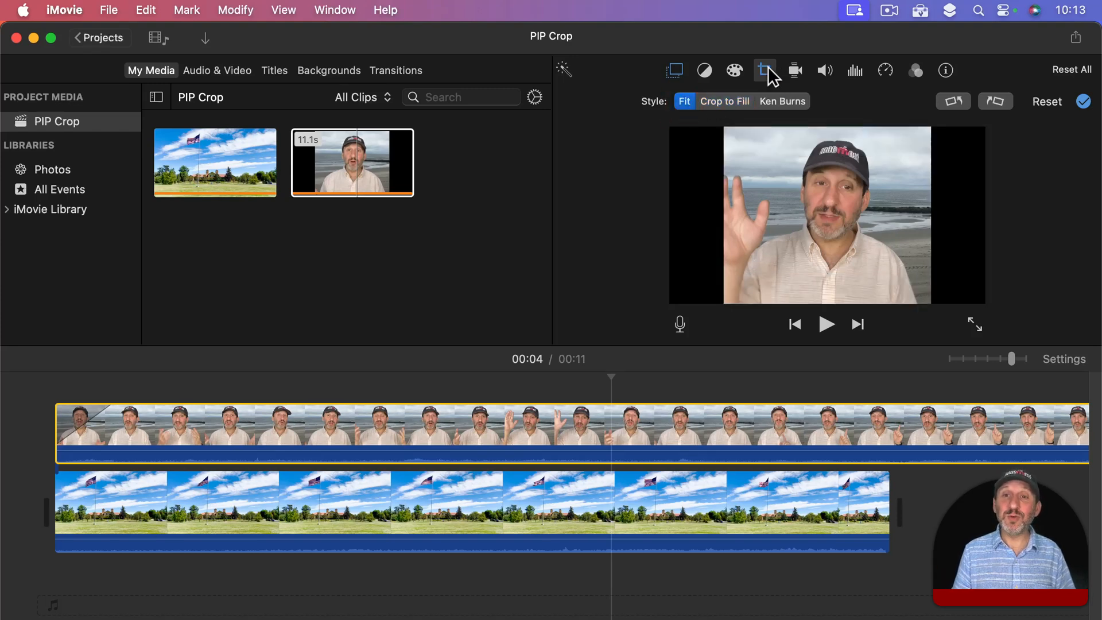
mouse_move(683, 101)
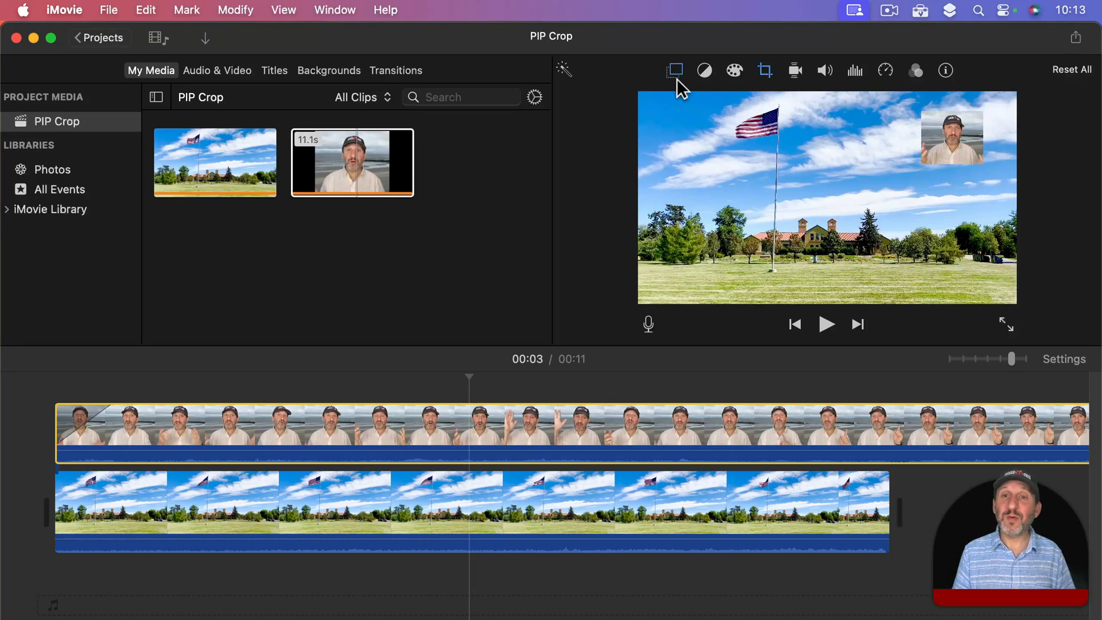
Give the inset a thick border, a shadow, and an instant transition.
click(672, 69)
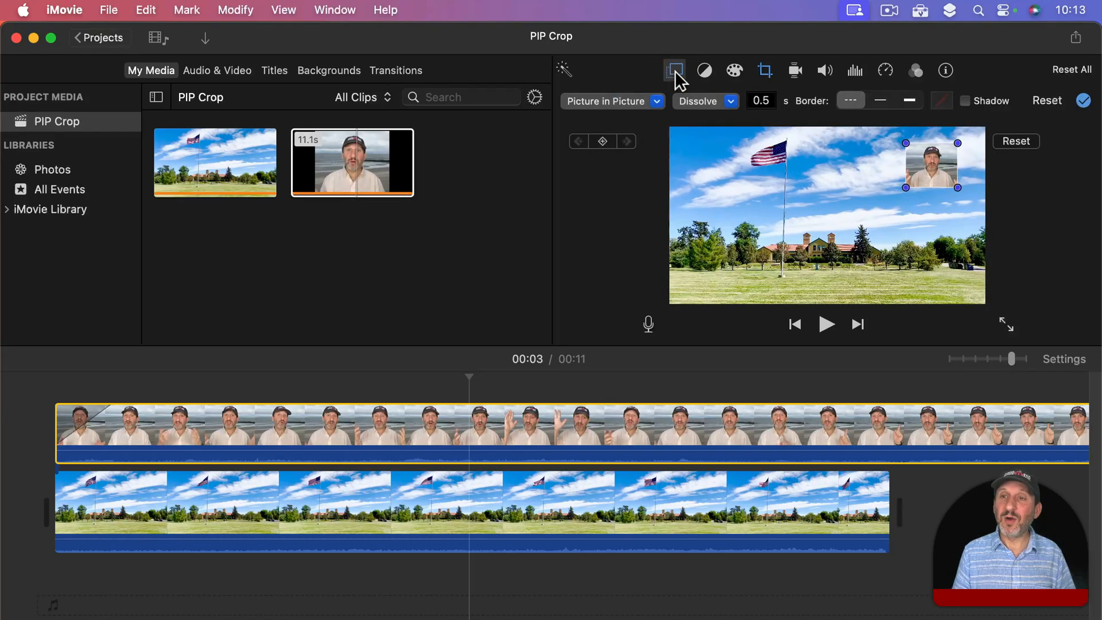
drag(930, 164, 938, 164)
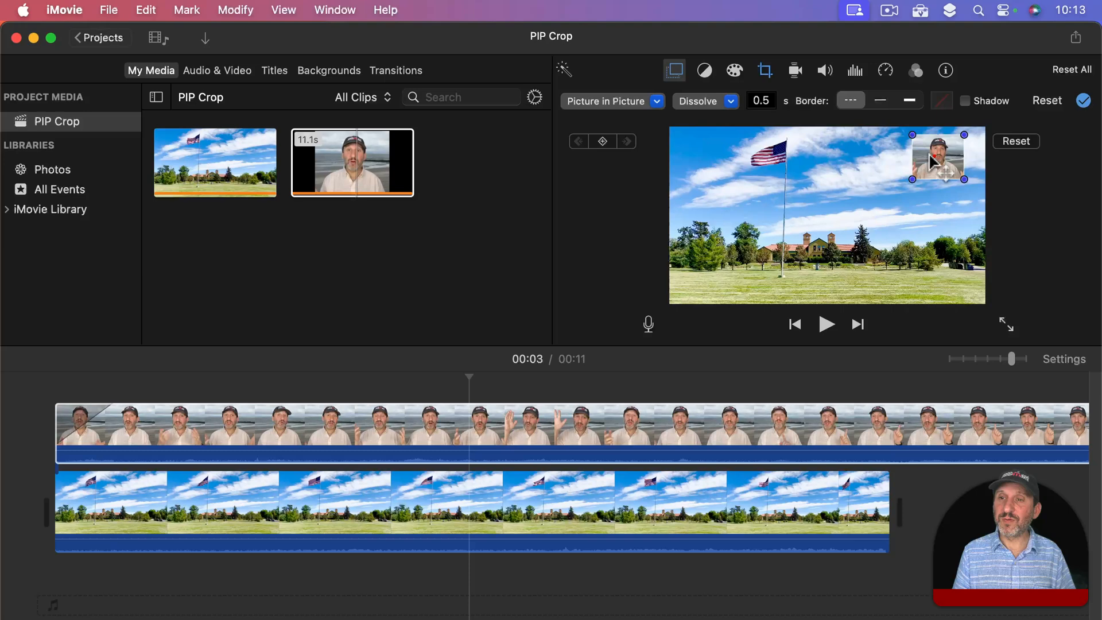
click(908, 101)
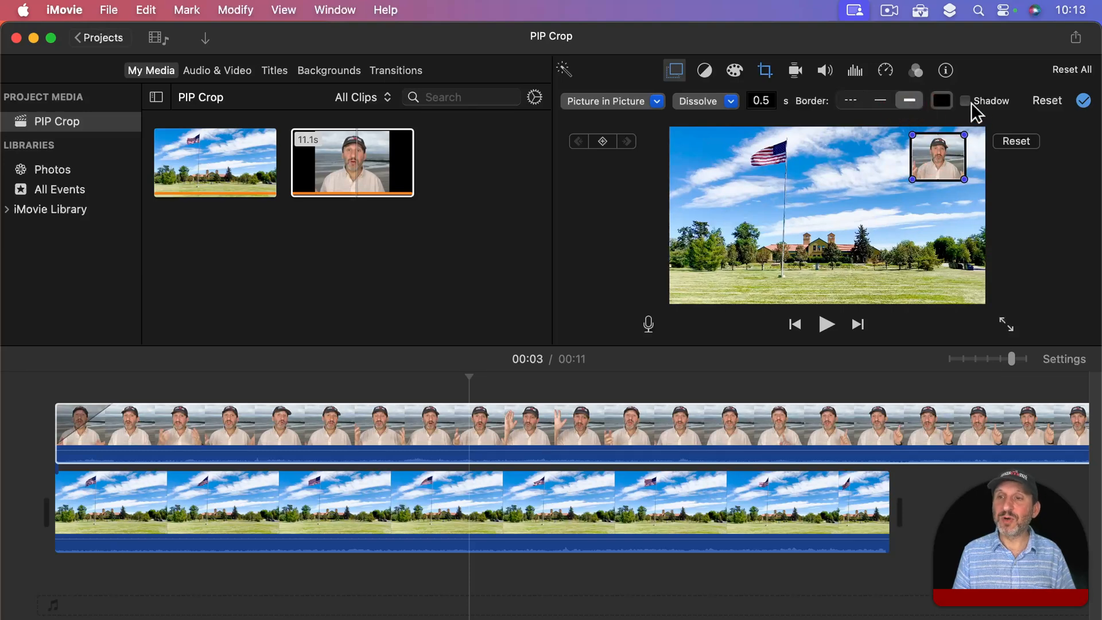
click(965, 100)
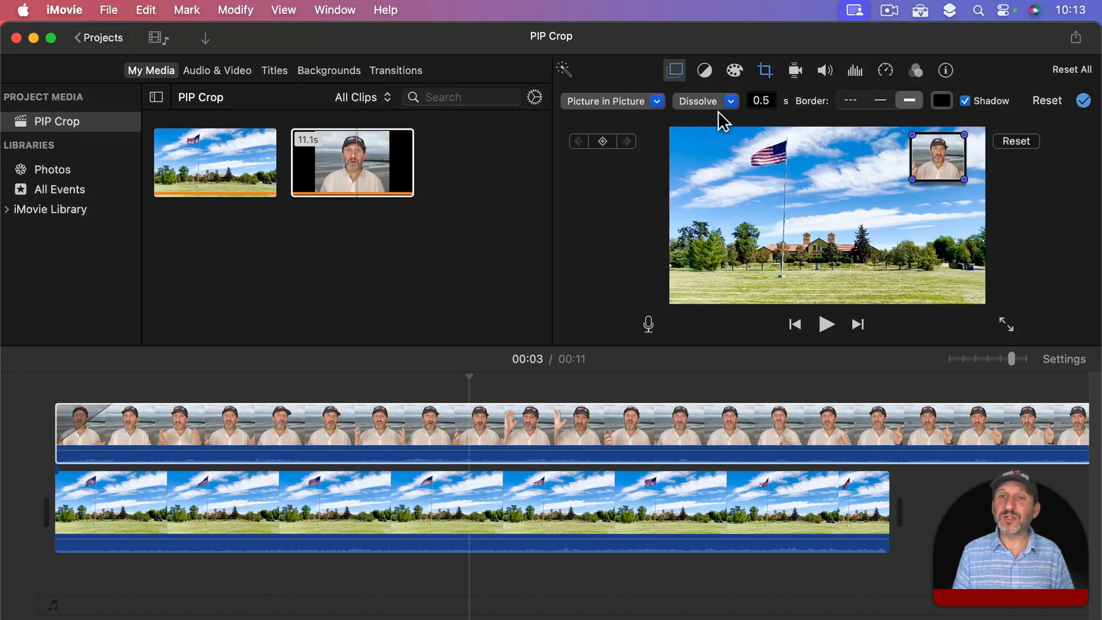
click(729, 101)
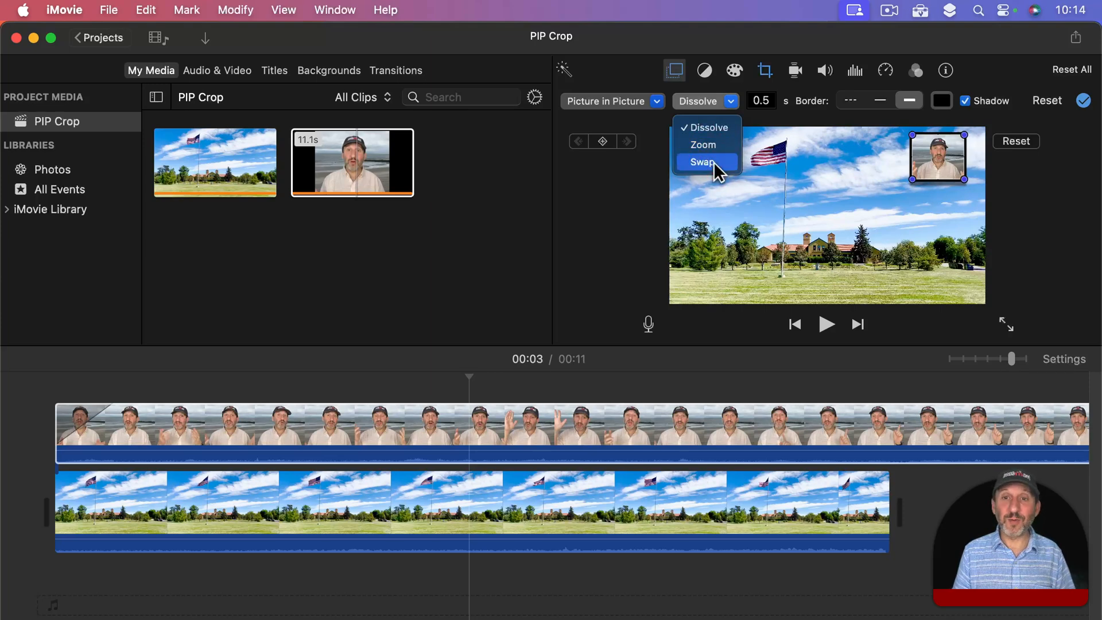
click(701, 163)
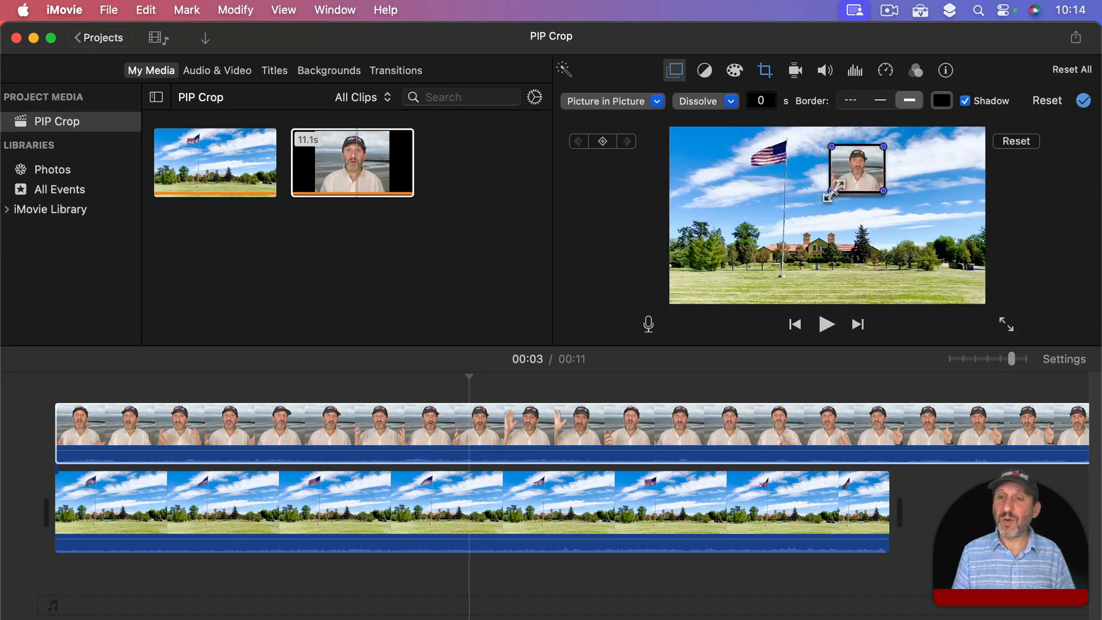
Enlarge the inset and move it into the top-right corner.
drag(855, 170, 834, 185)
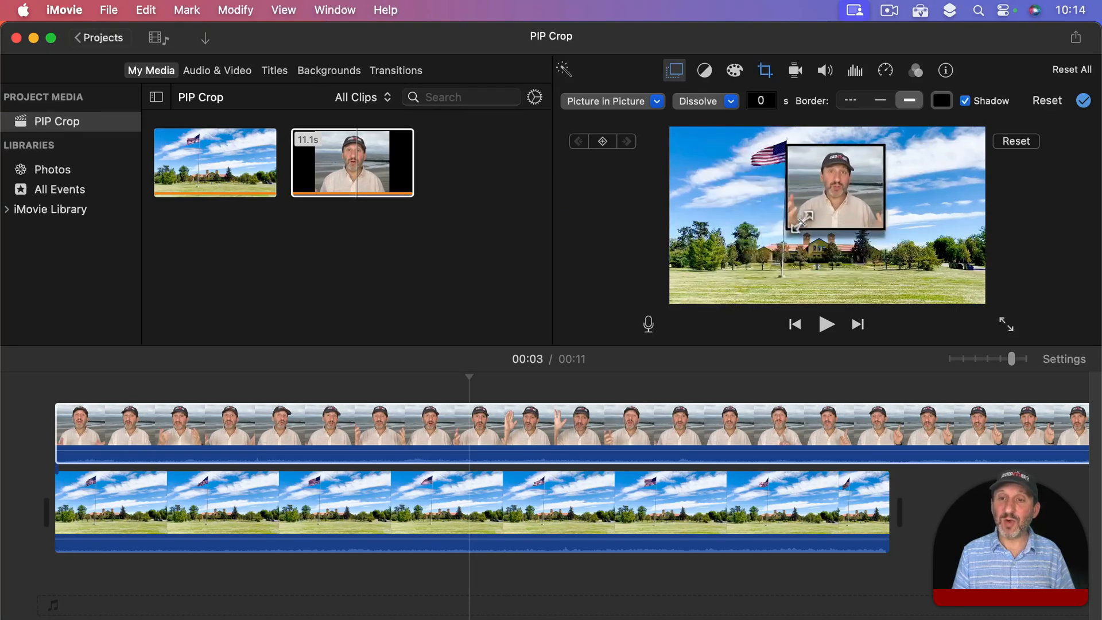
drag(835, 186, 938, 162)
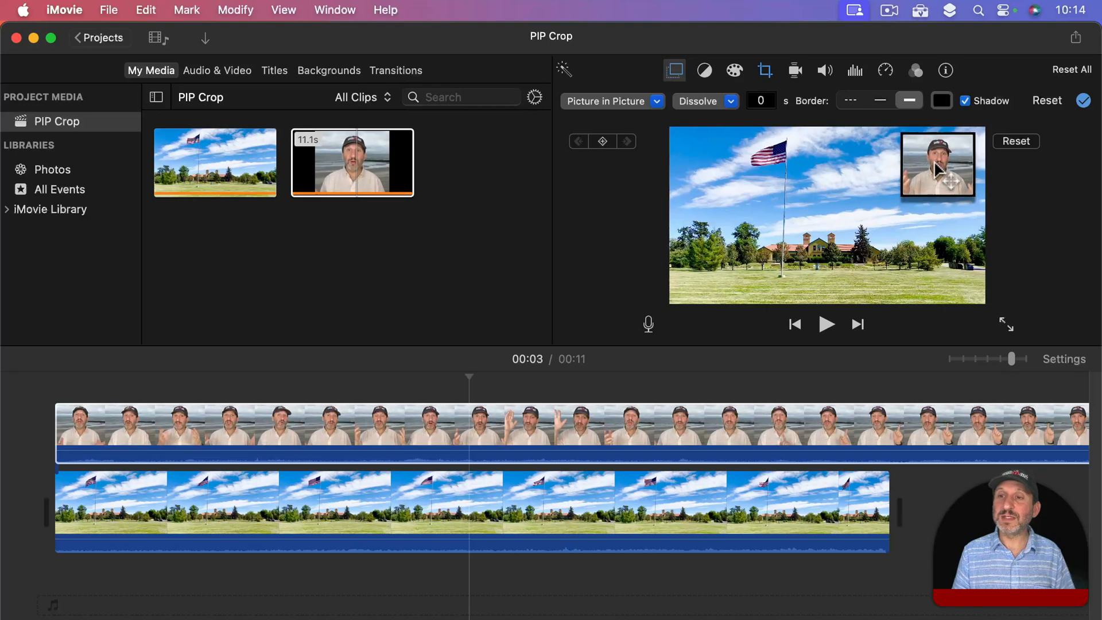
click(471, 430)
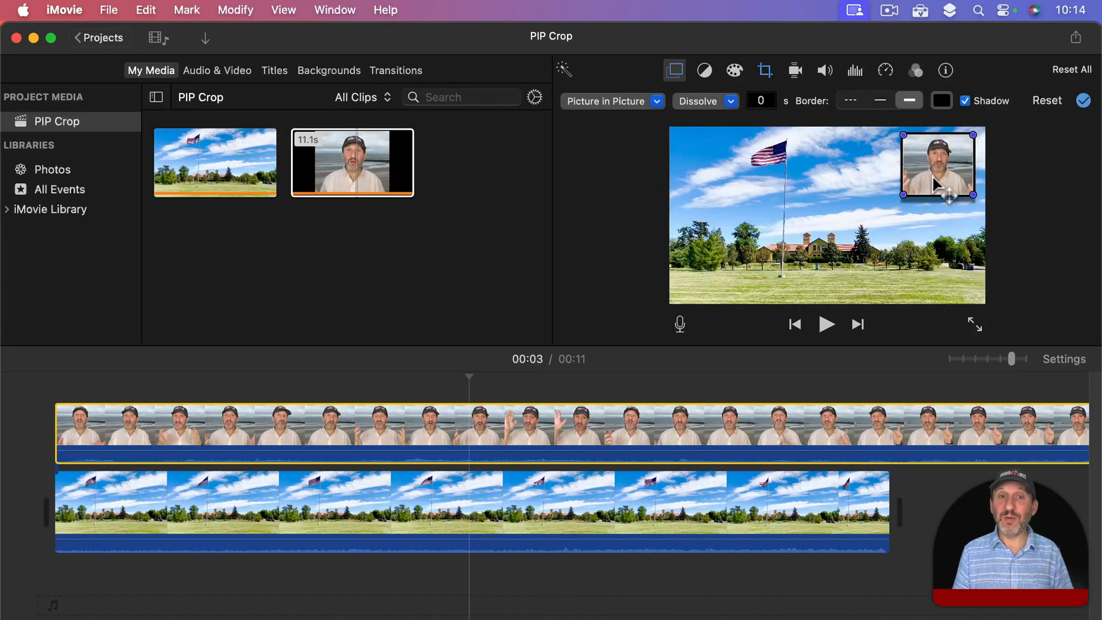
Re-crop the talking-head clip in project media to a narrow frame around the face.
click(351, 163)
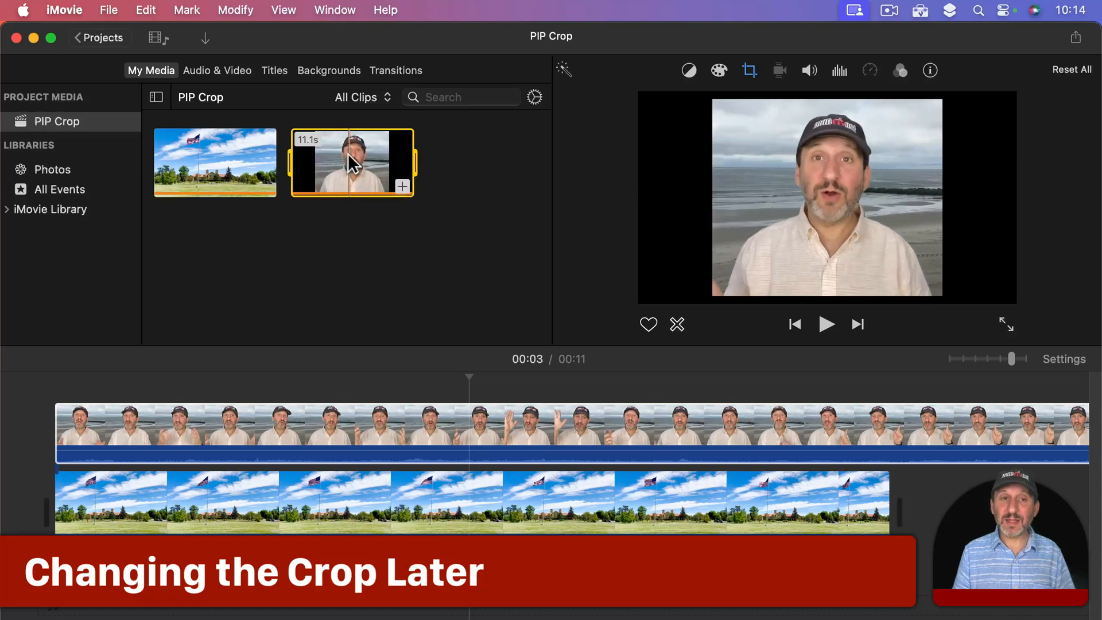
click(748, 70)
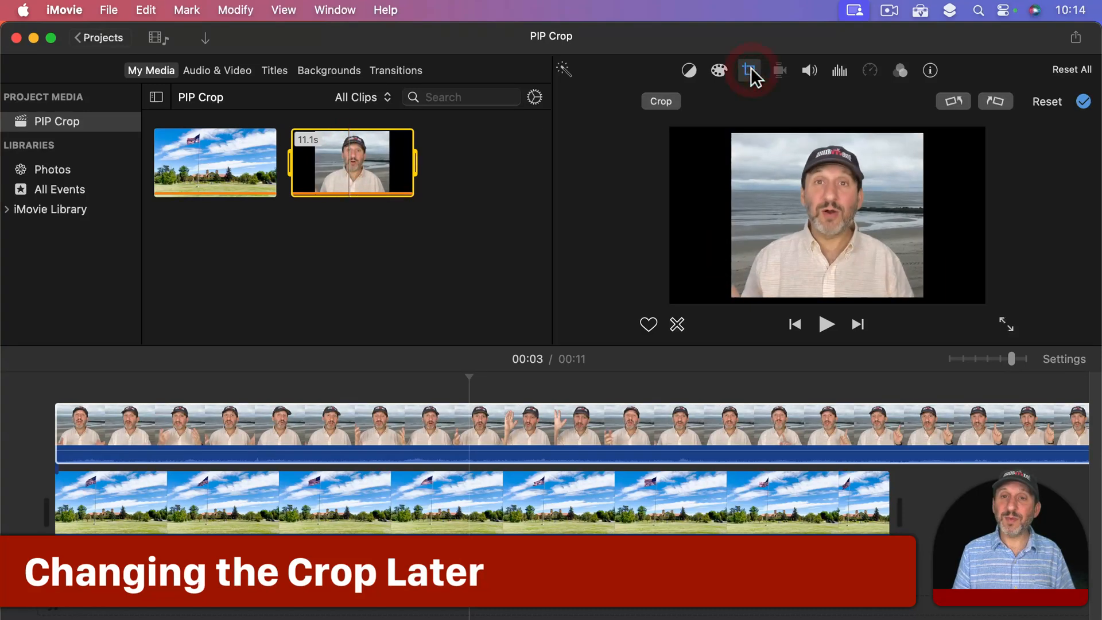
click(748, 69)
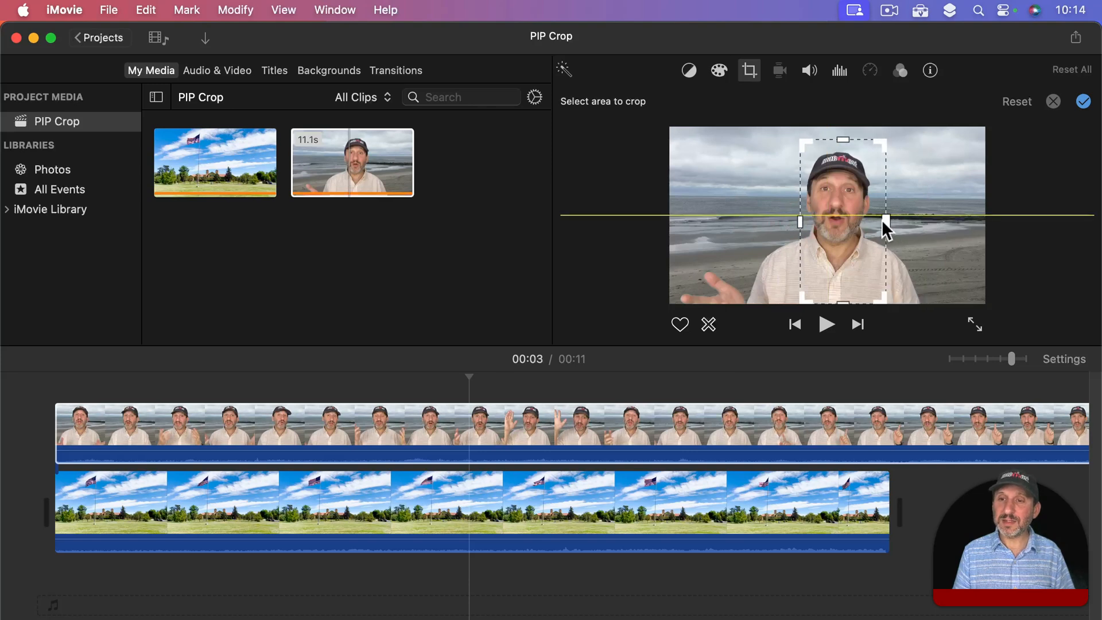
click(1082, 101)
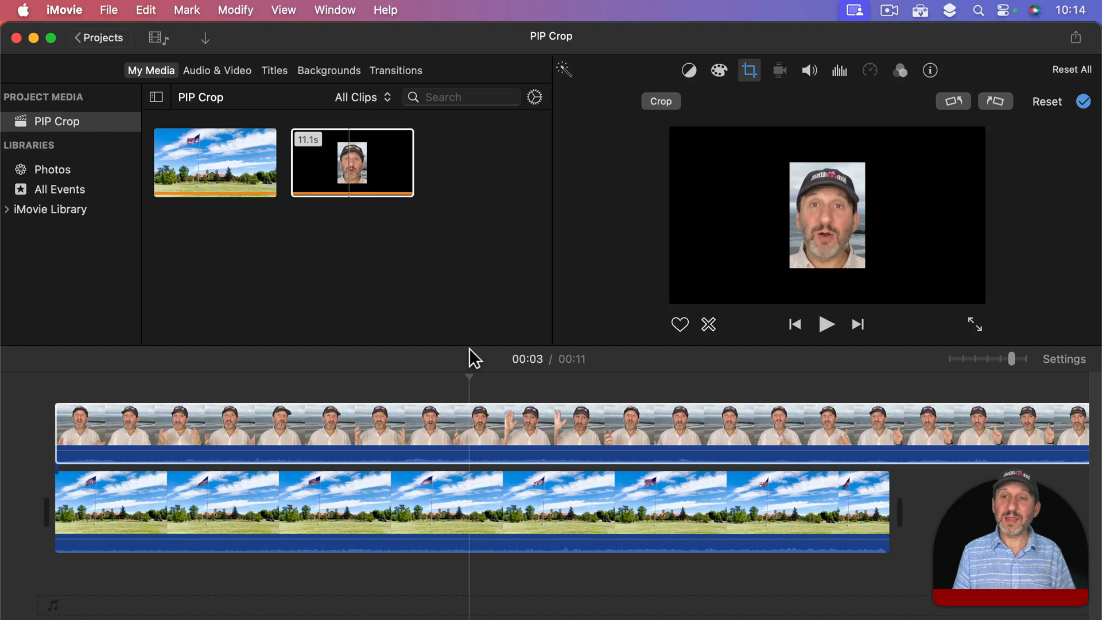
click(672, 70)
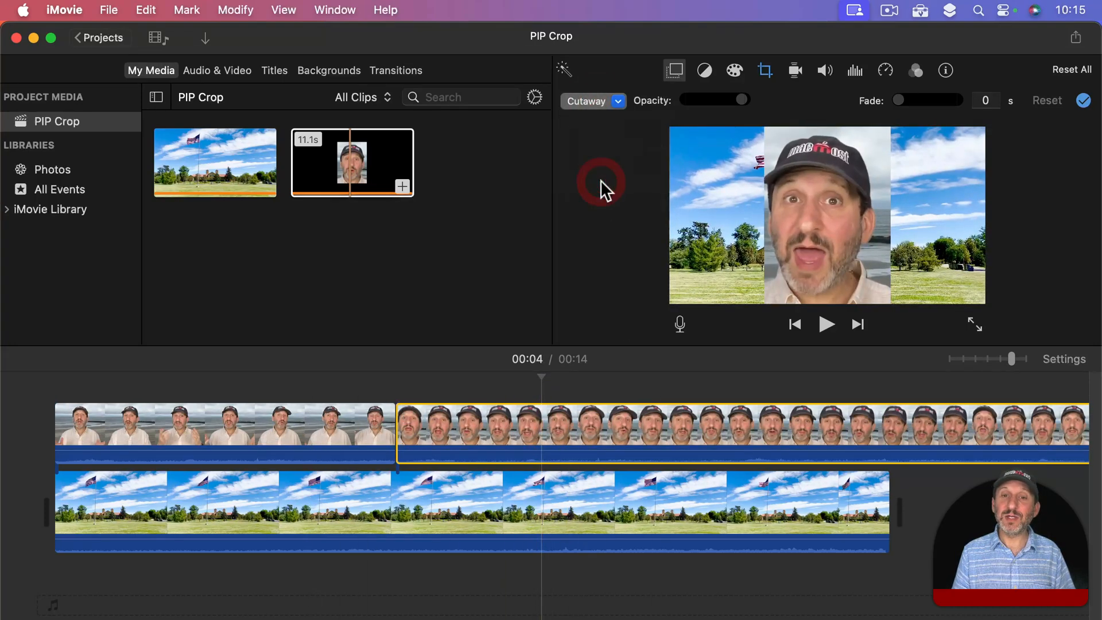
Show the cropped beach clip as an enlarged top-right inset, then remove the overlay clips.
click(591, 100)
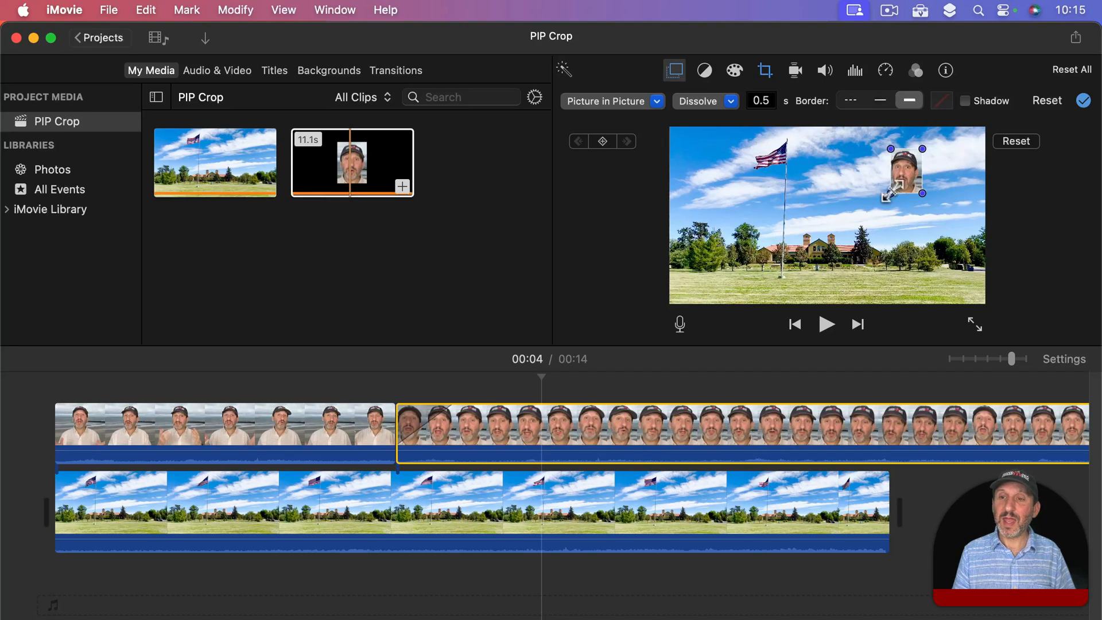
drag(902, 190, 948, 172)
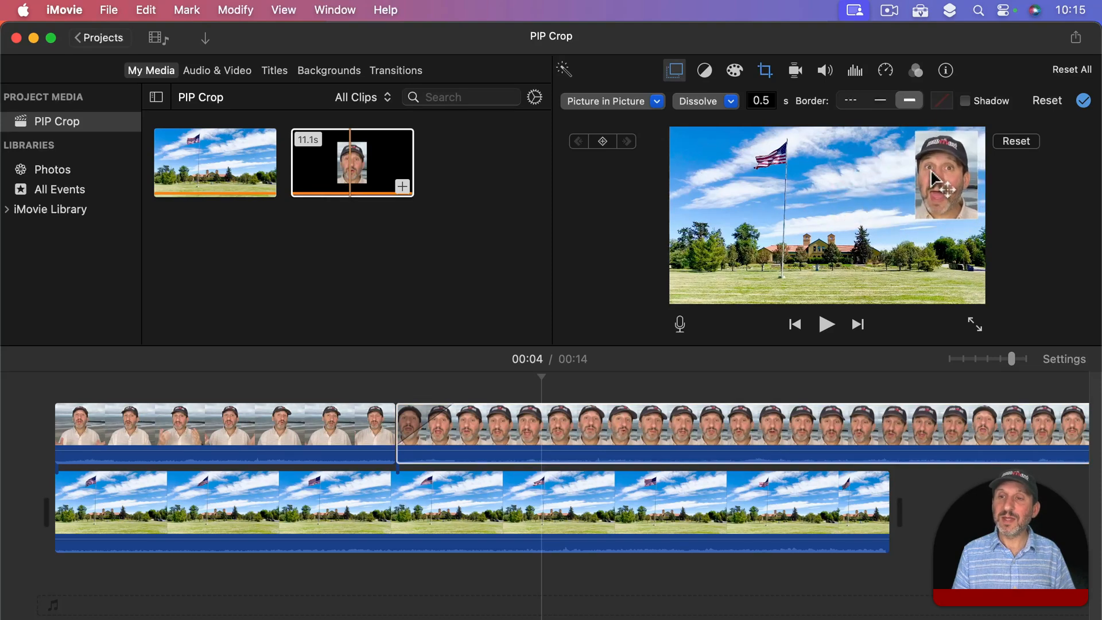
click(614, 425)
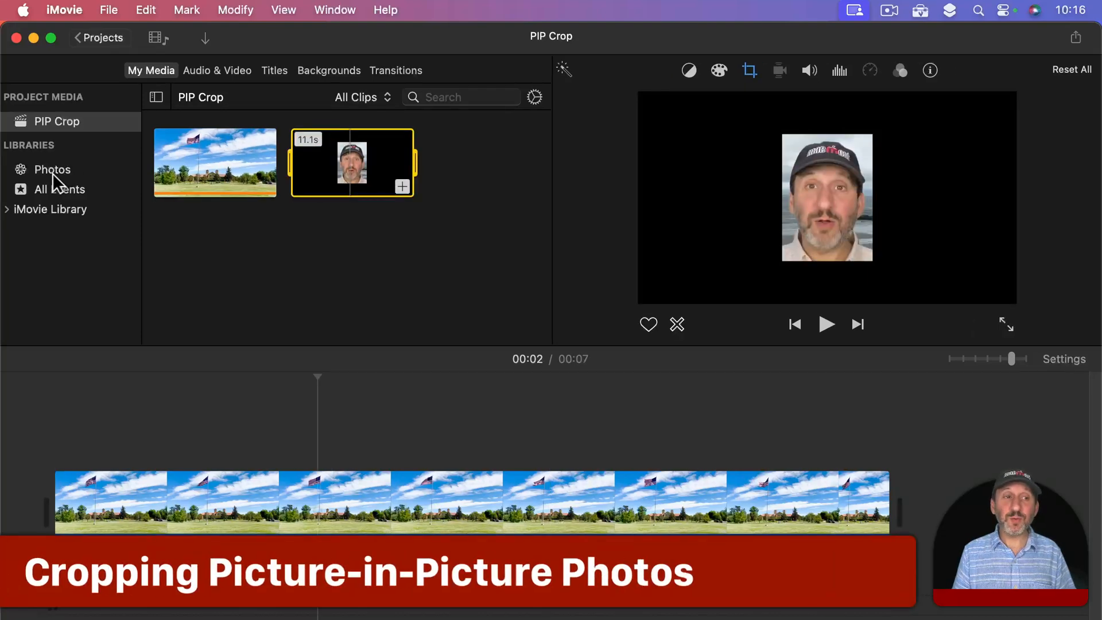
Filter the Photos library to photos and add the red-shirt portrait above the flag clip.
click(53, 169)
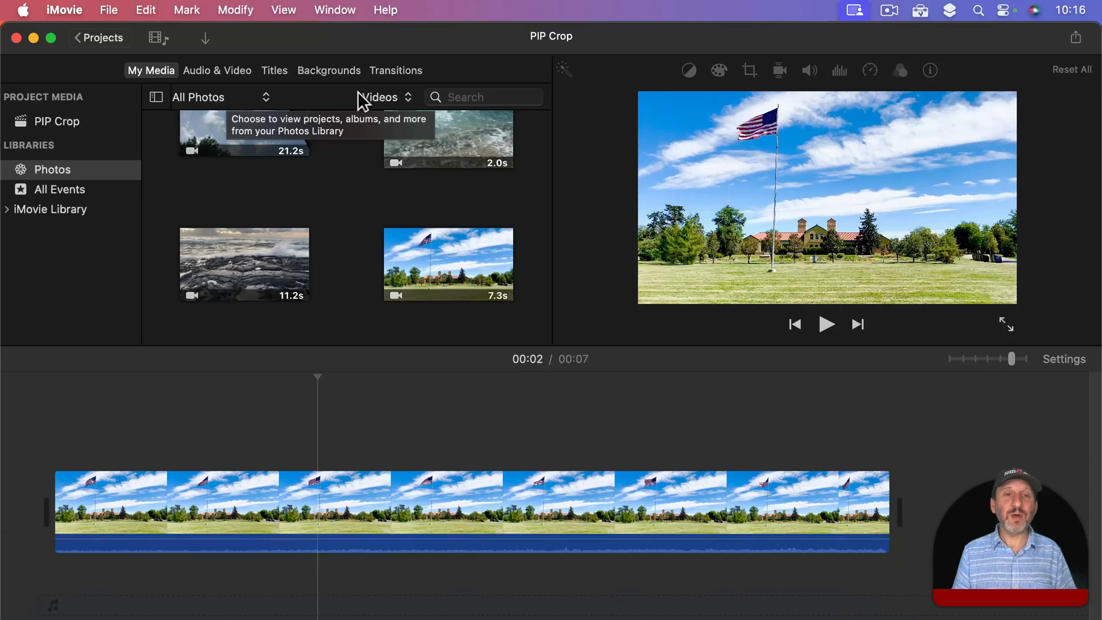
click(385, 97)
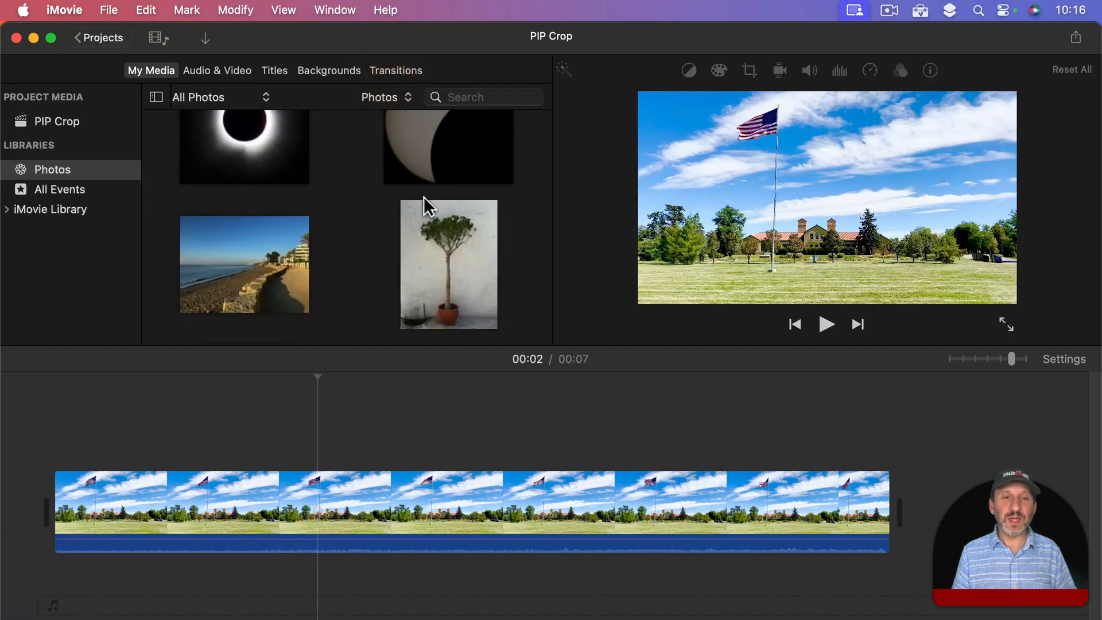
click(244, 229)
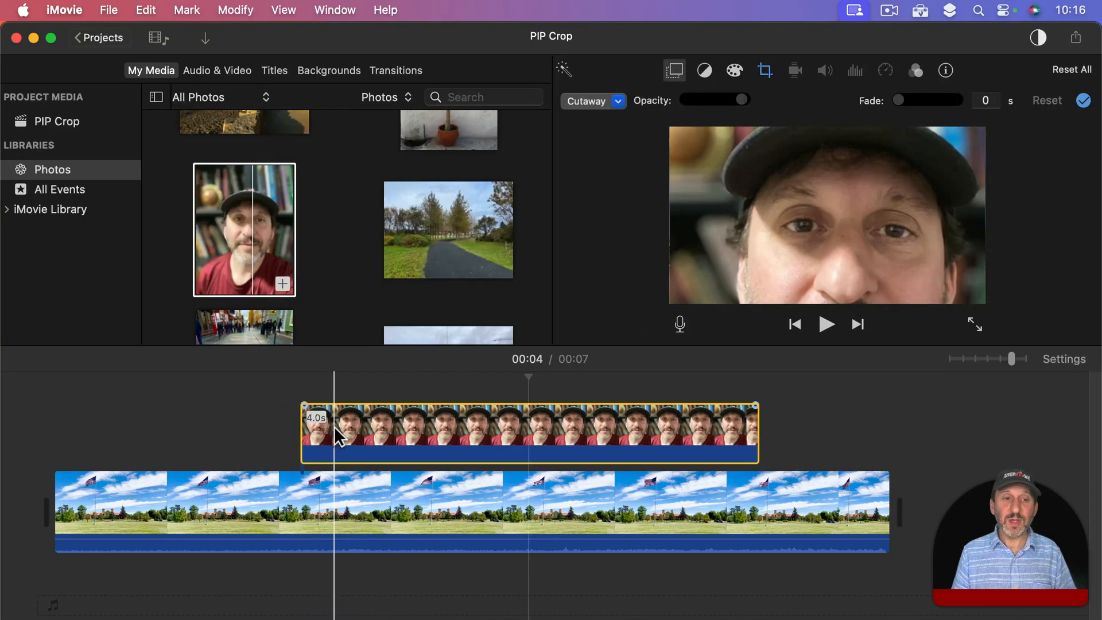
Set the portrait overlay to Picture in Picture.
click(592, 101)
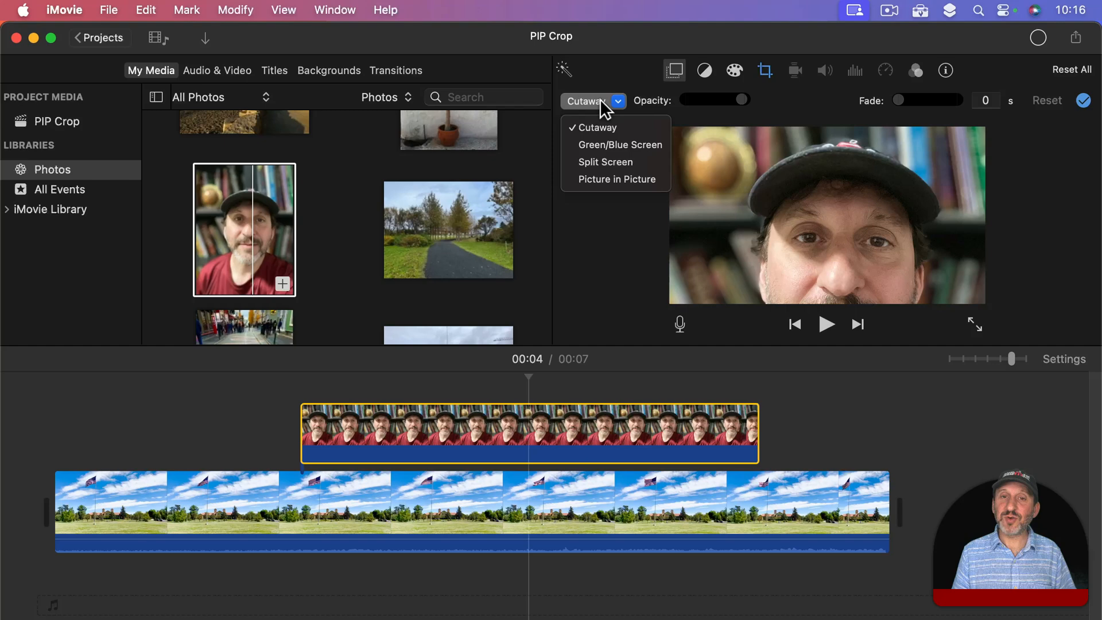
click(615, 178)
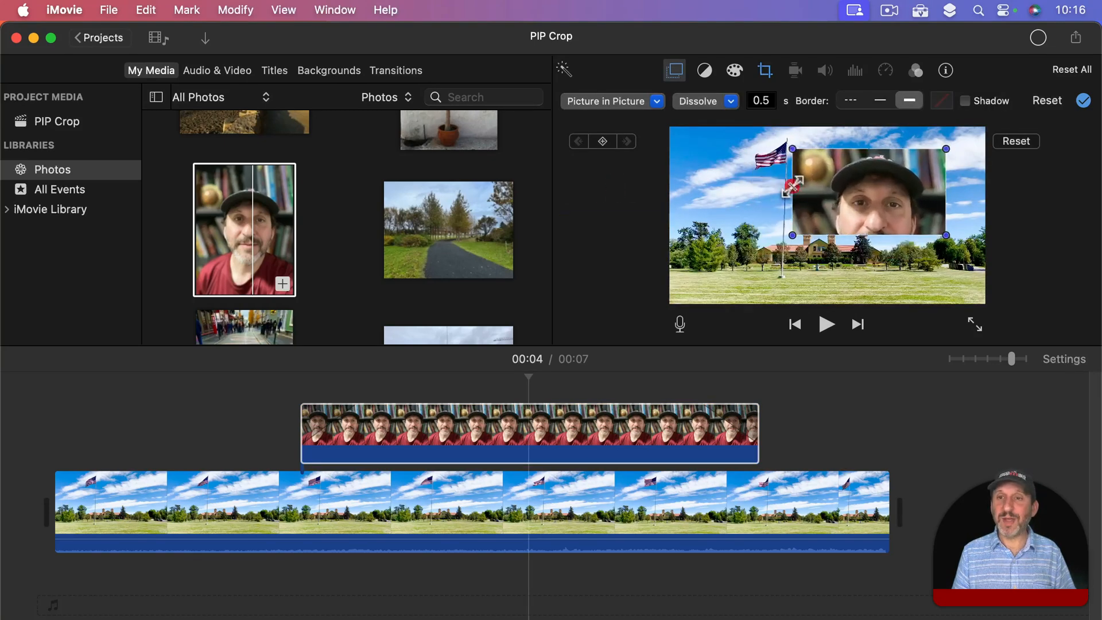
click(765, 69)
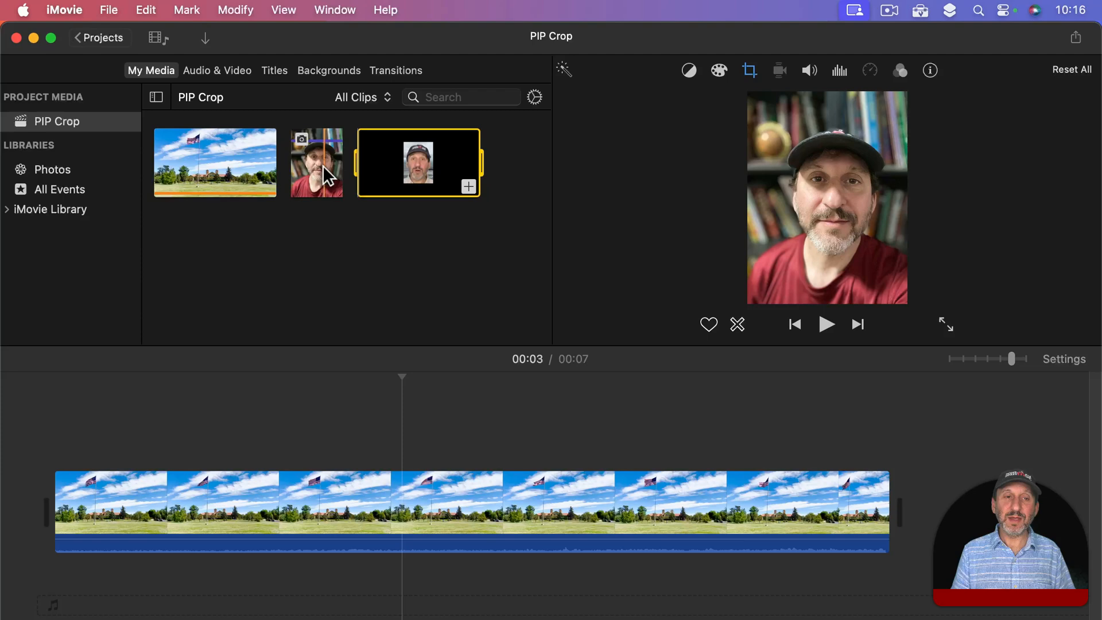
Crop the portrait photo around the face.
click(316, 162)
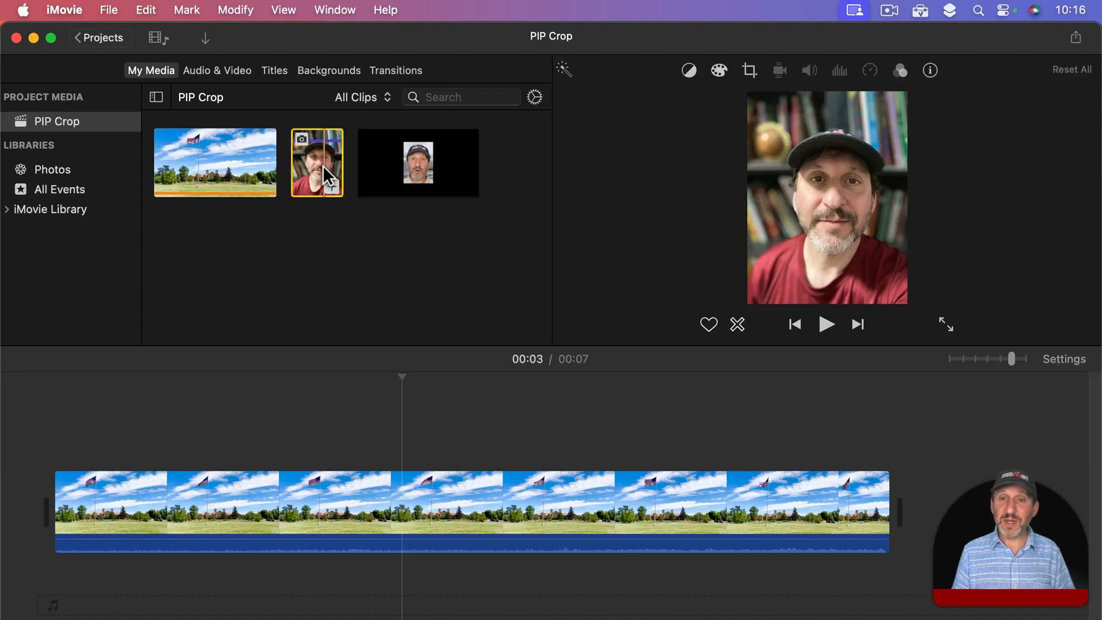
click(748, 69)
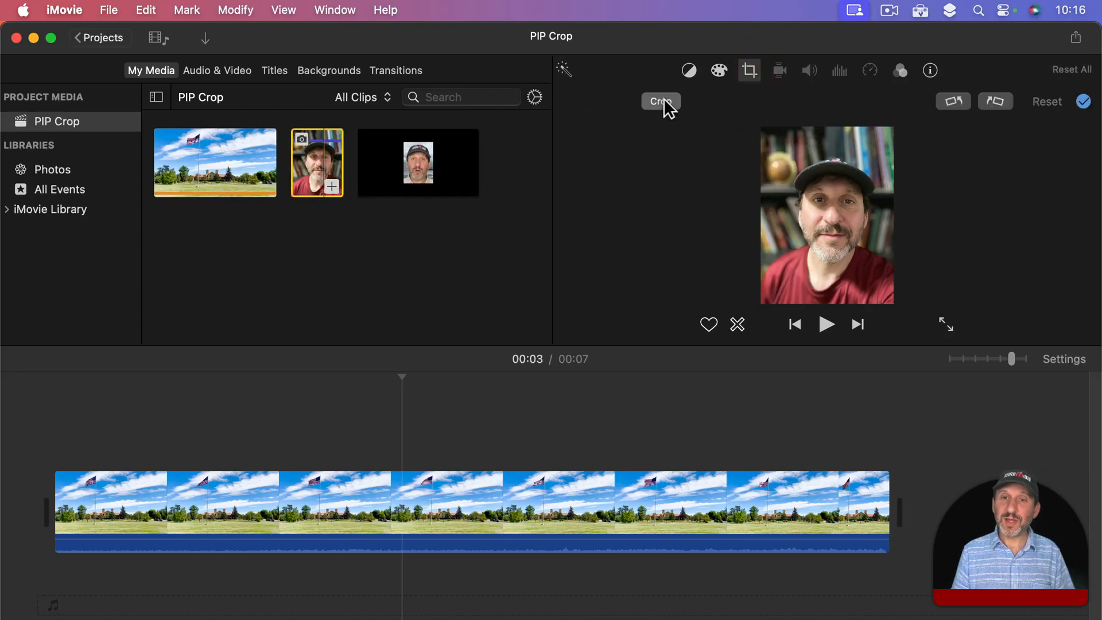
click(660, 101)
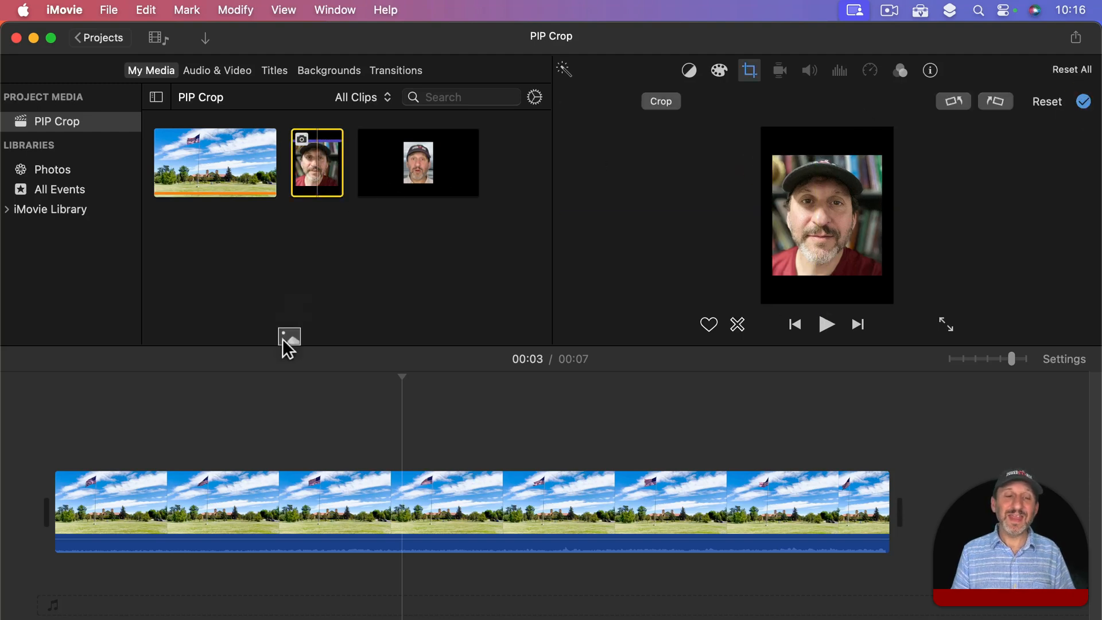
Overlay the photo as a top-right picture-in-picture with Fit crop framing.
click(592, 100)
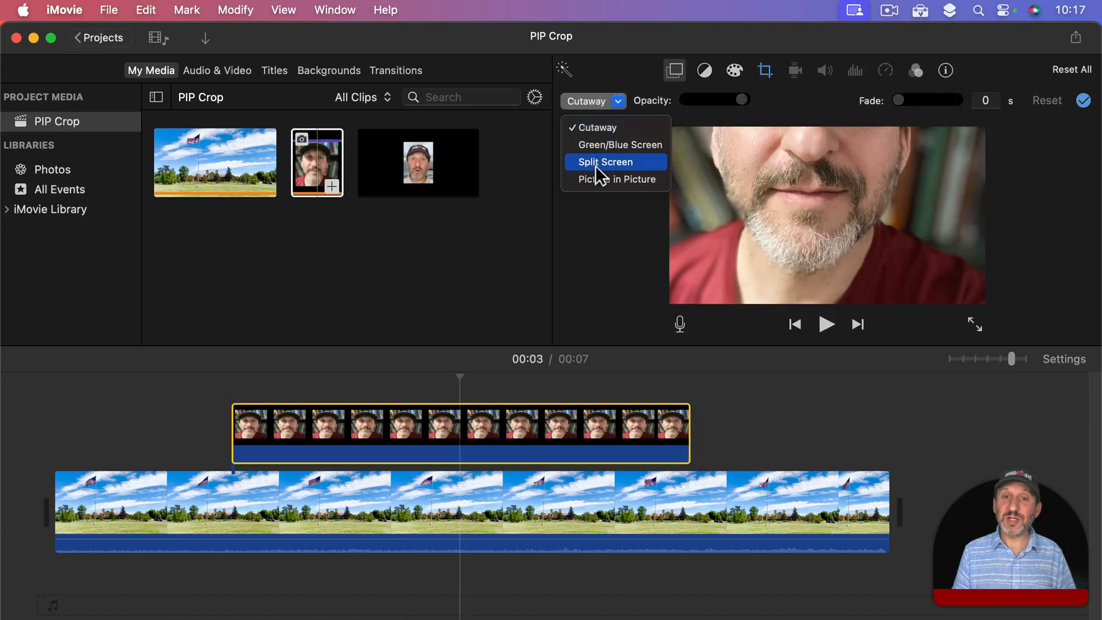
click(617, 179)
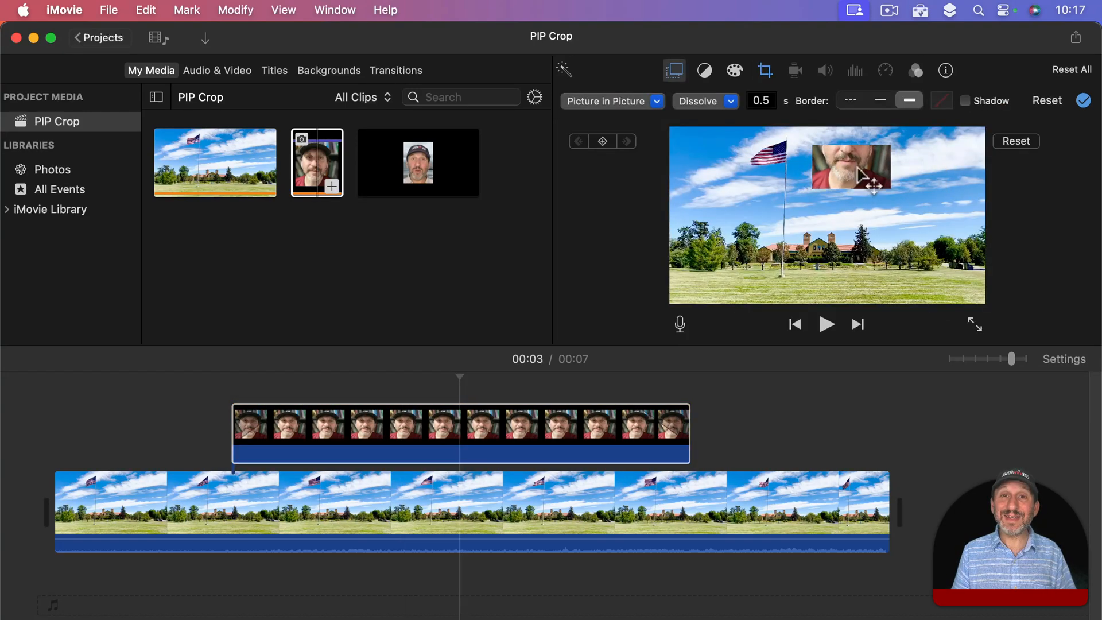
click(764, 69)
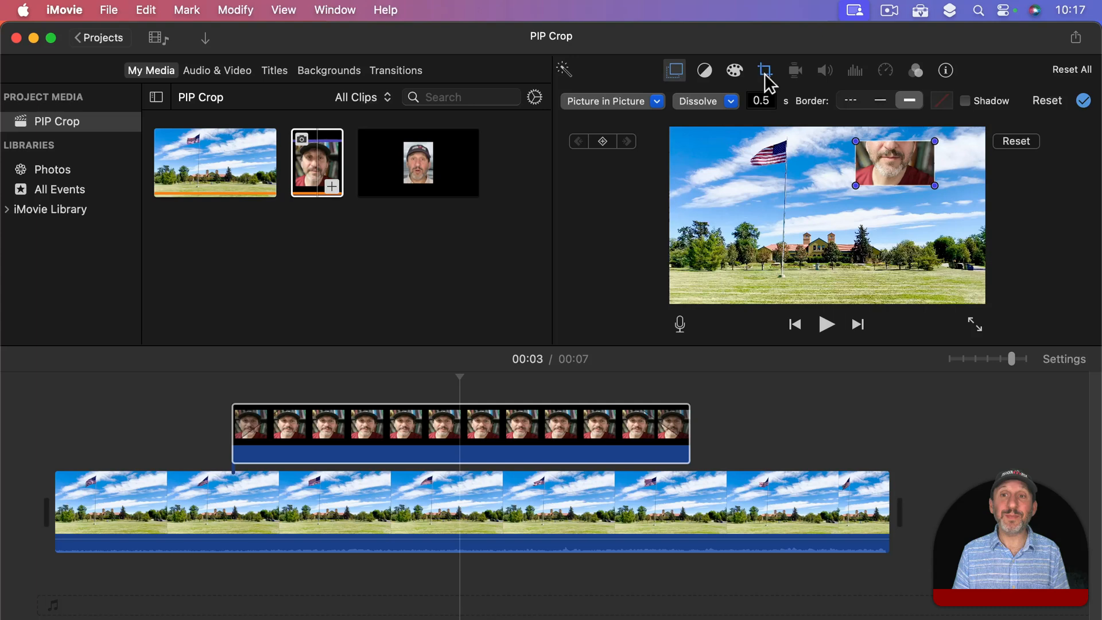
click(764, 69)
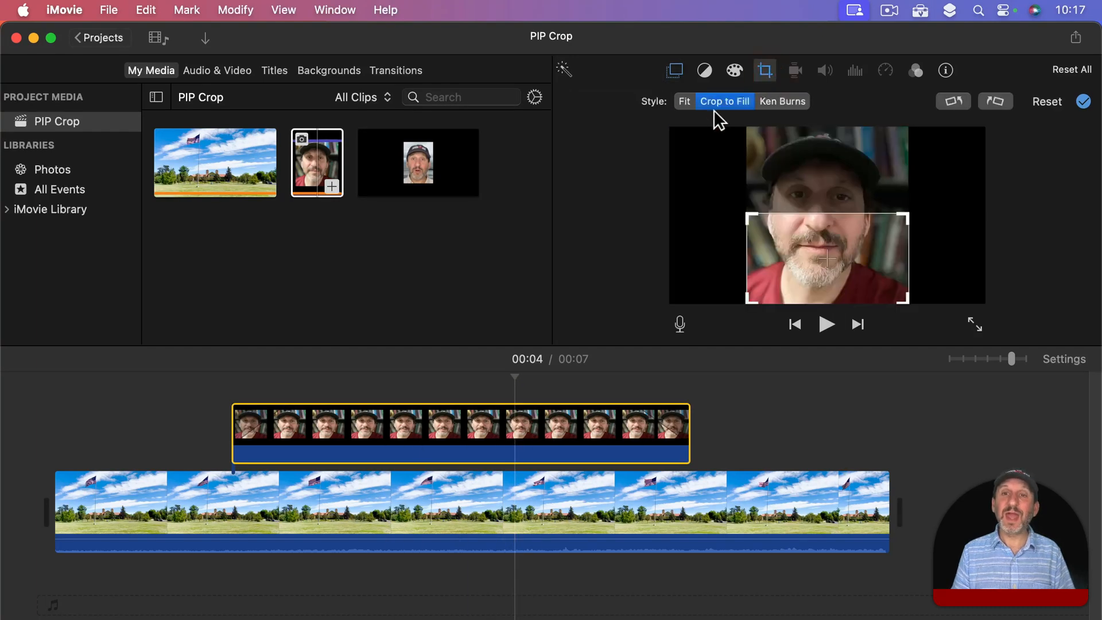
click(683, 100)
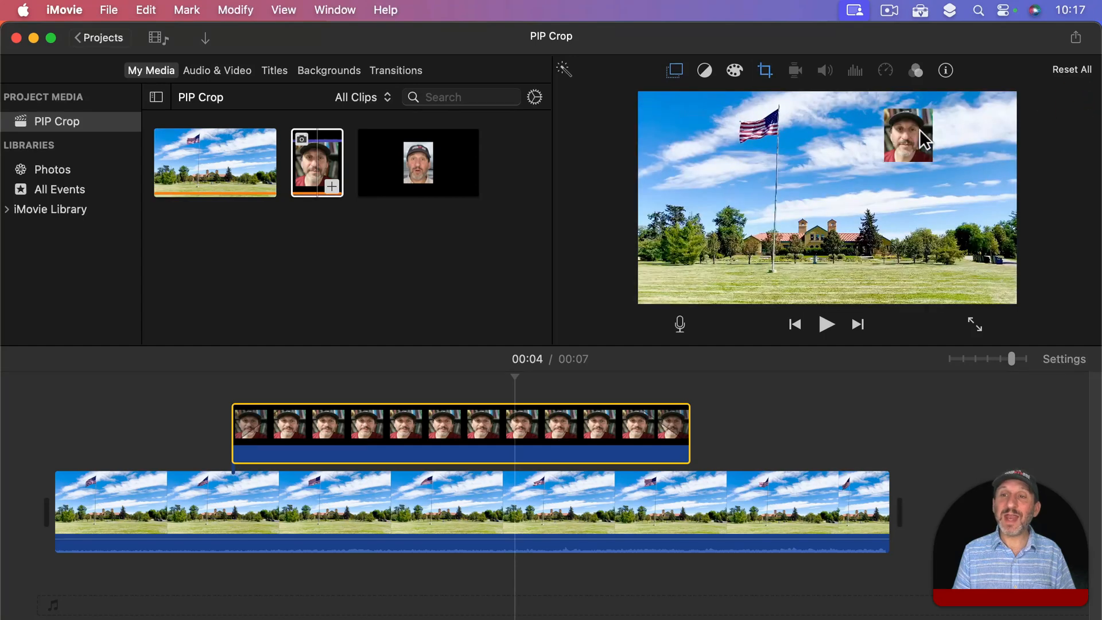
click(401, 432)
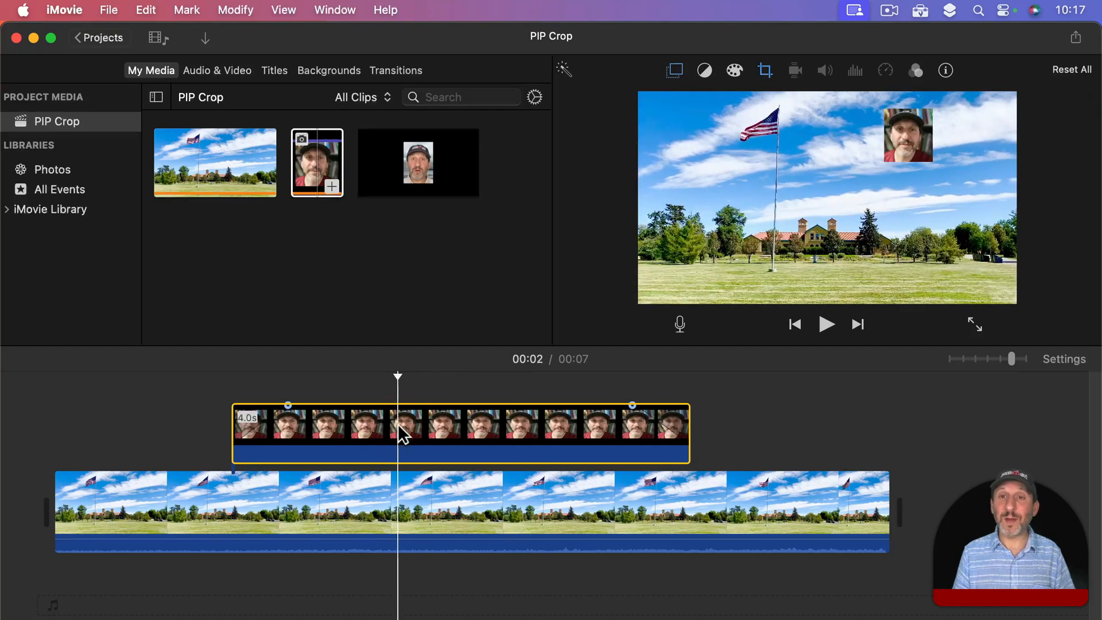
click(763, 70)
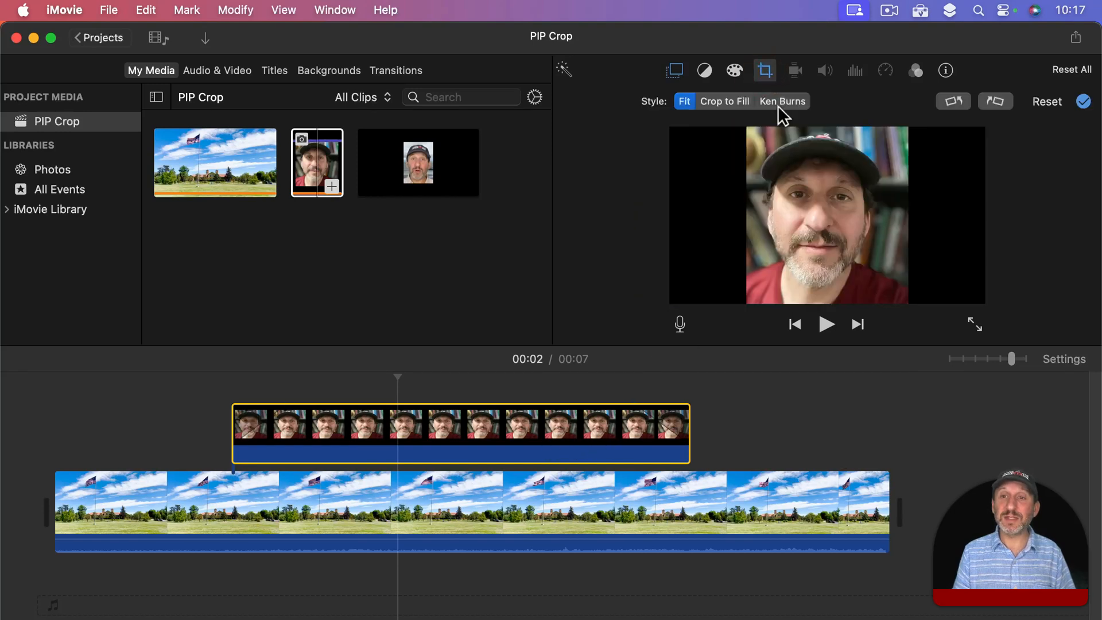
click(765, 70)
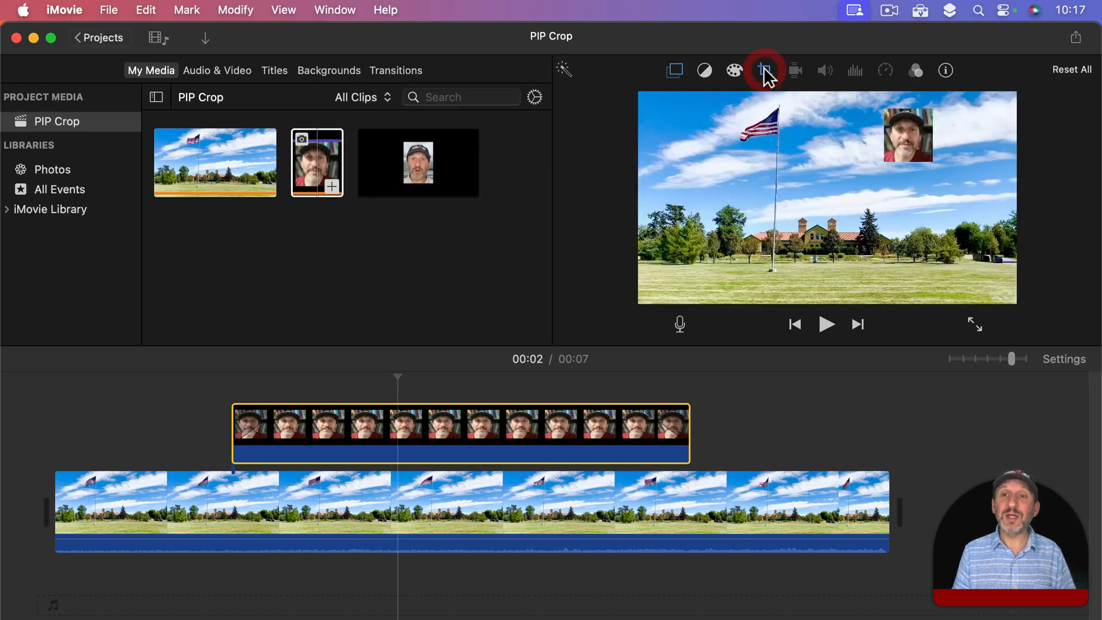